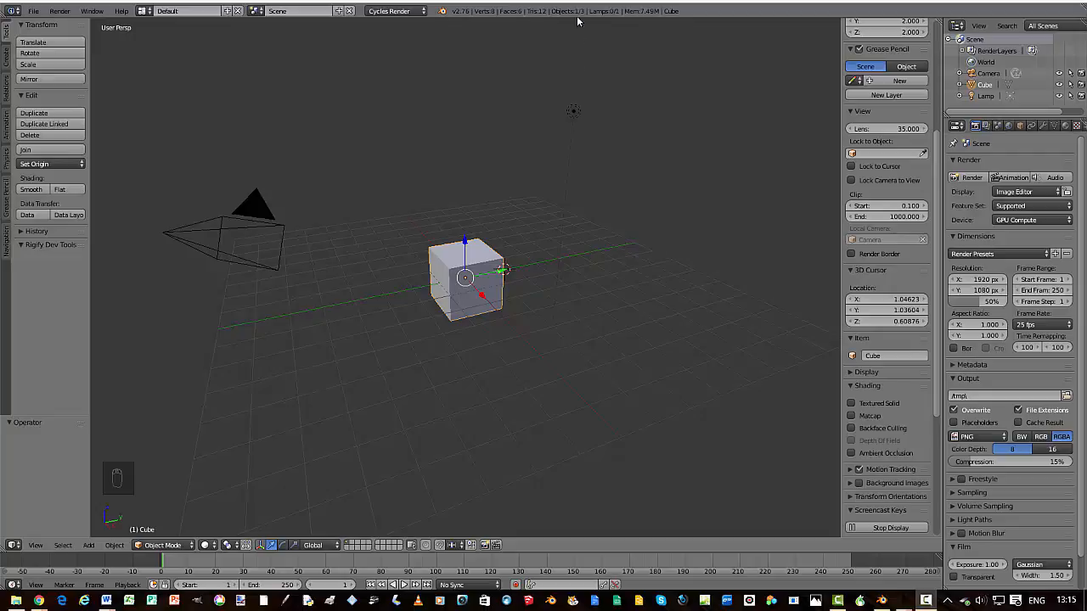
# Delete the default cube and confirm the deletion in the popup.
pyautogui.press('Delete')
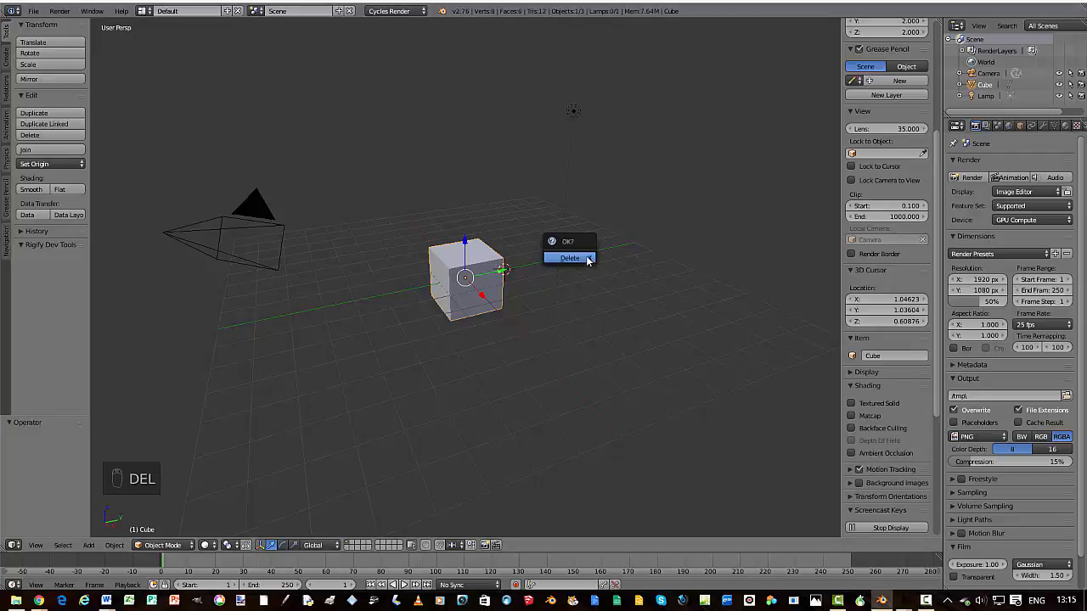
pyautogui.click(568, 258)
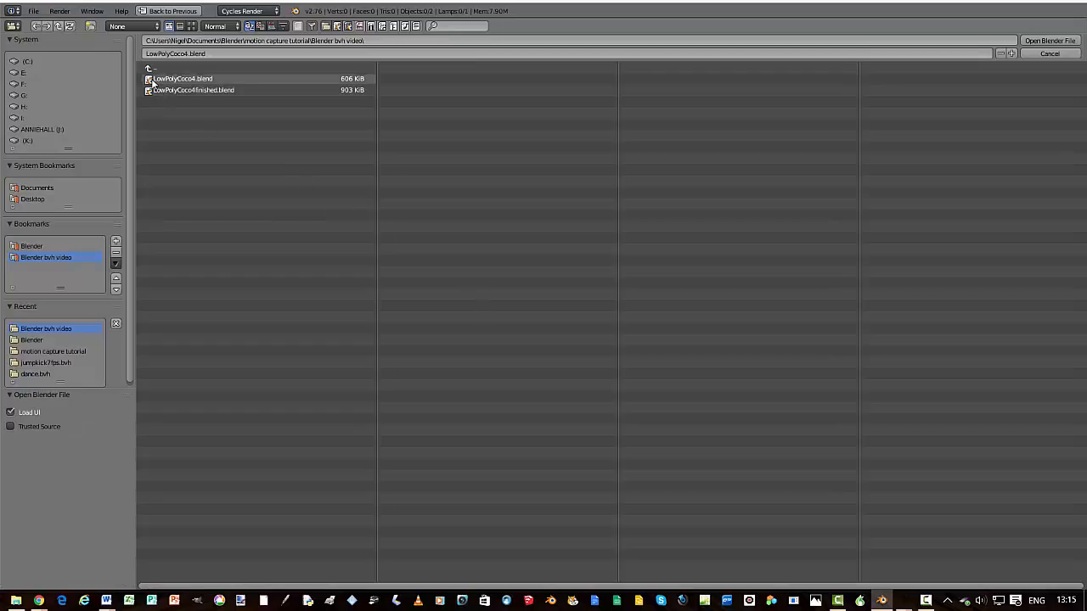
pyautogui.moveTo(158, 81)
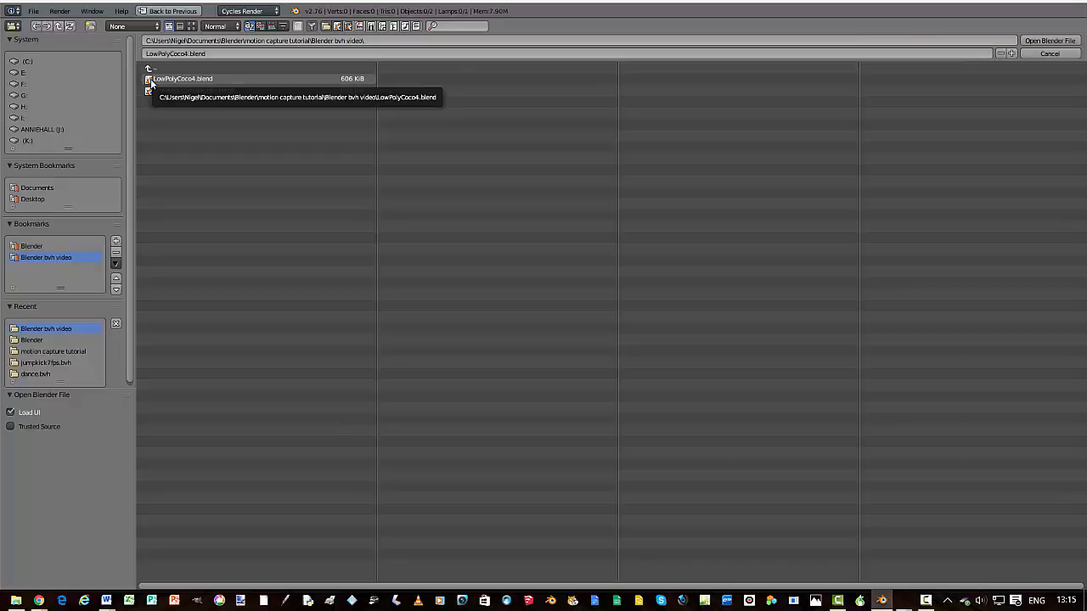
# Open LowPolyCoco4.blend from the tutorial folder in the file browser.
pyautogui.doubleClick(178, 78)
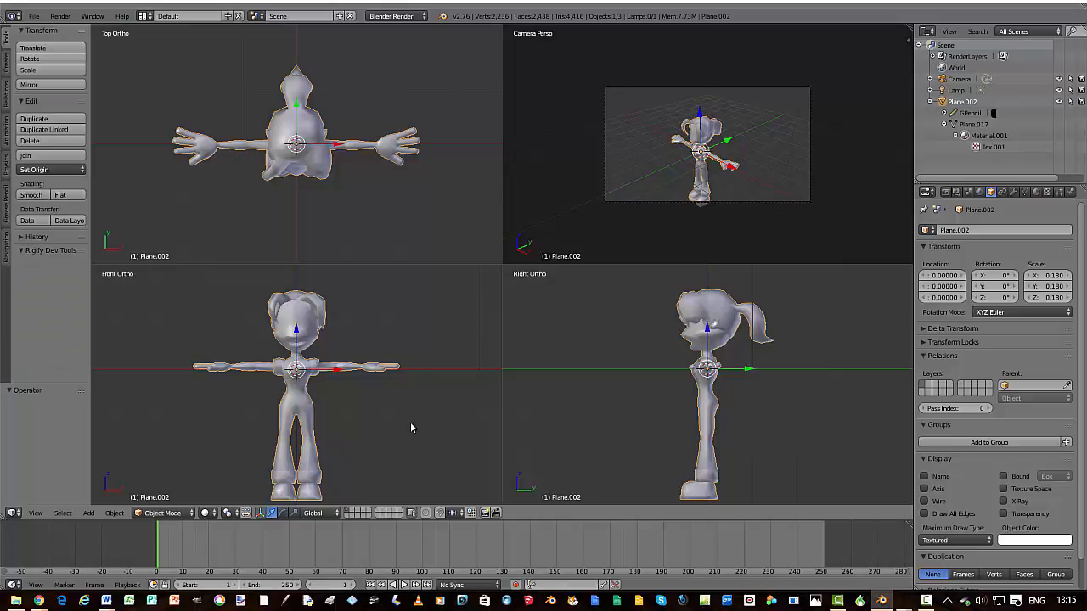
pyautogui.moveTo(416, 423)
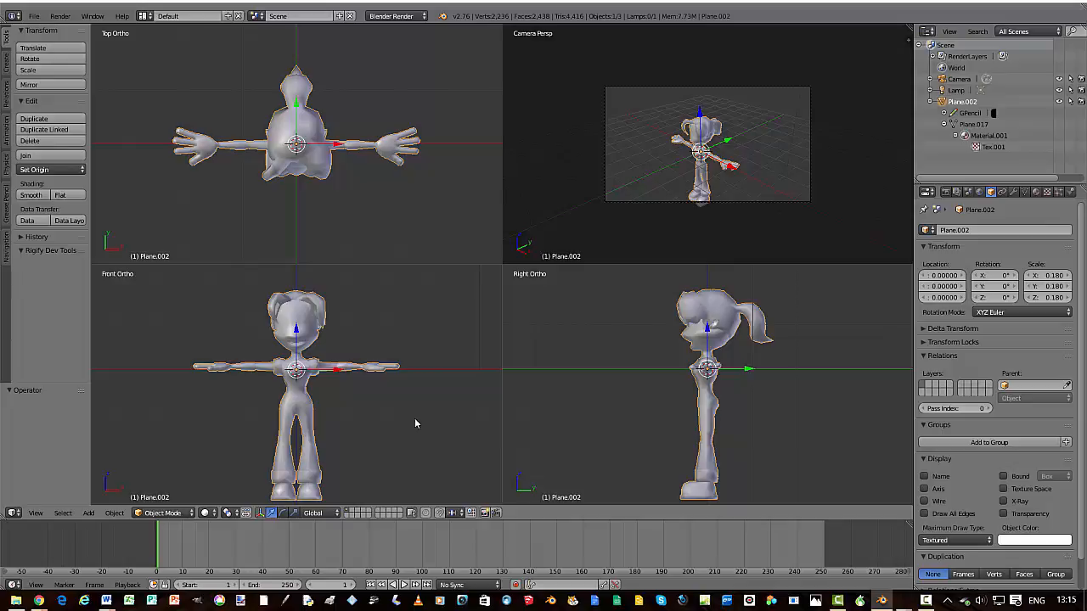
pyautogui.click(40, 18)
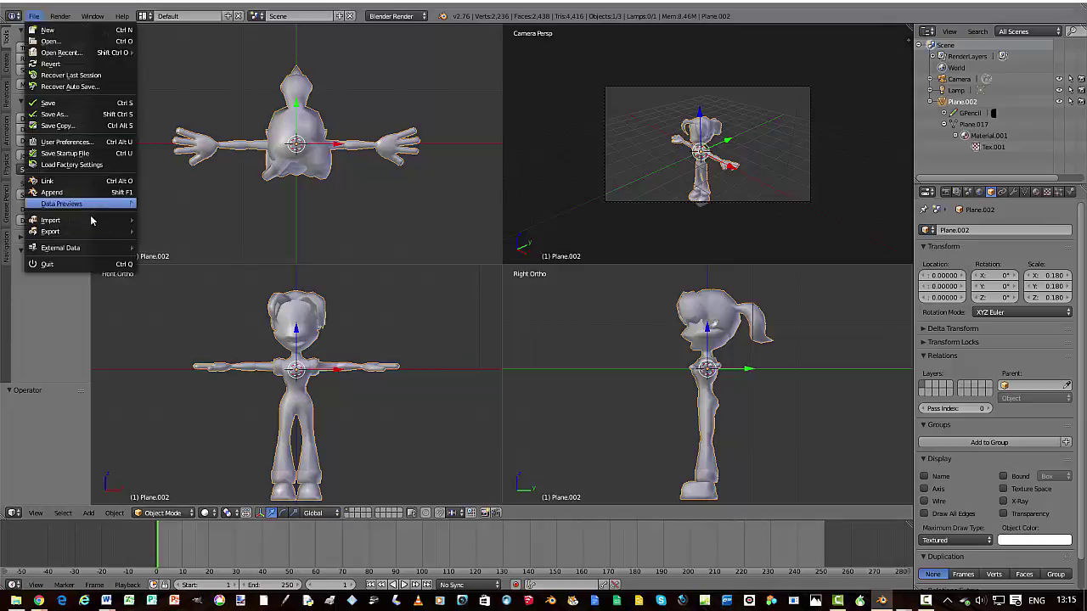
pyautogui.moveTo(50, 220)
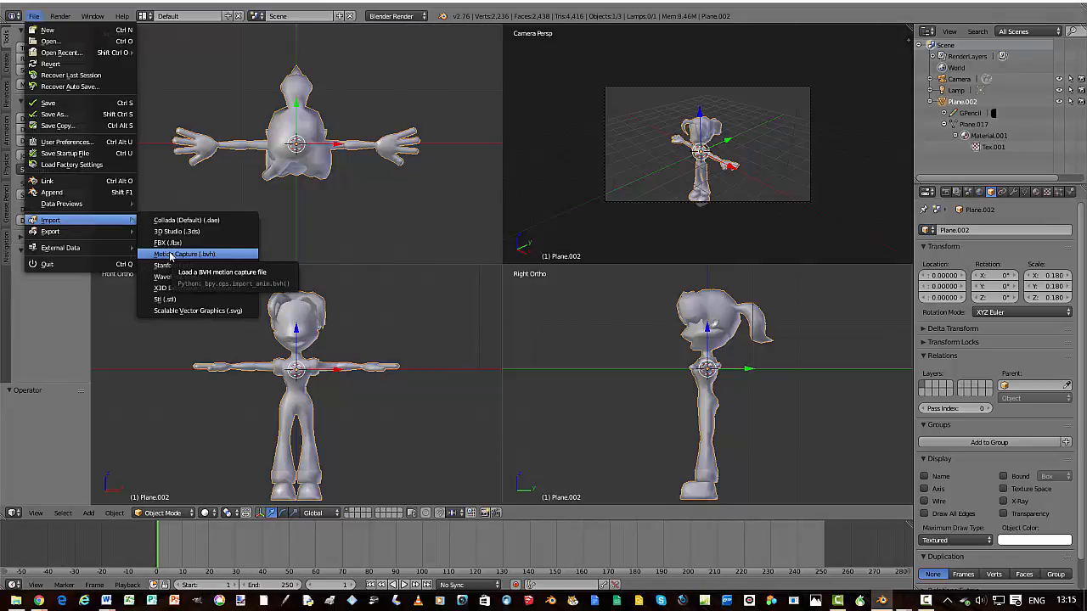
# Choose Import > Motion Capture (.bvh) from the File menu.
pyautogui.click(185, 254)
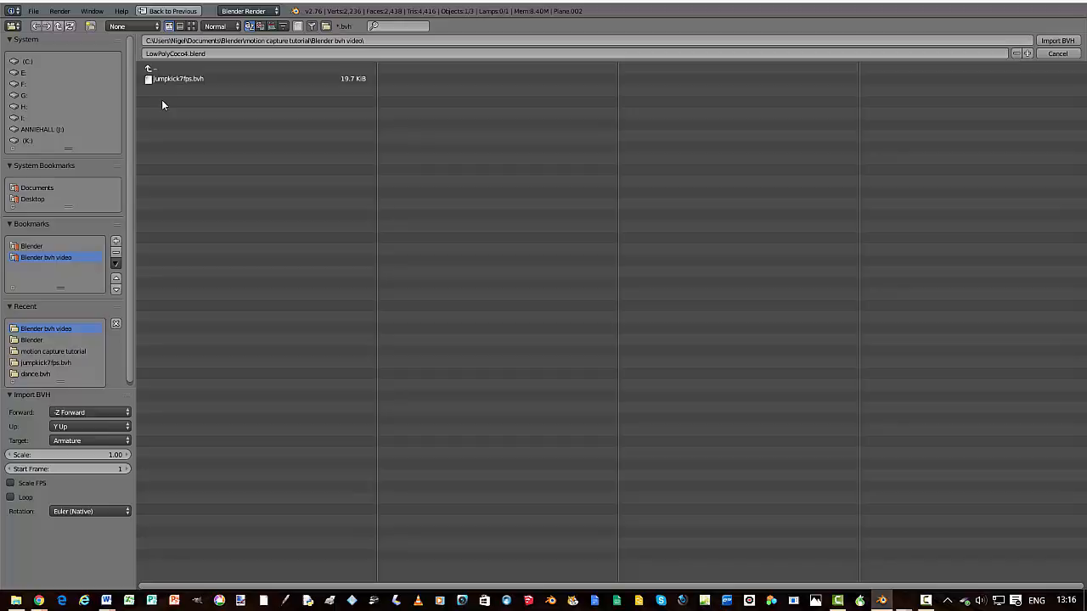
pyautogui.moveTo(196, 135)
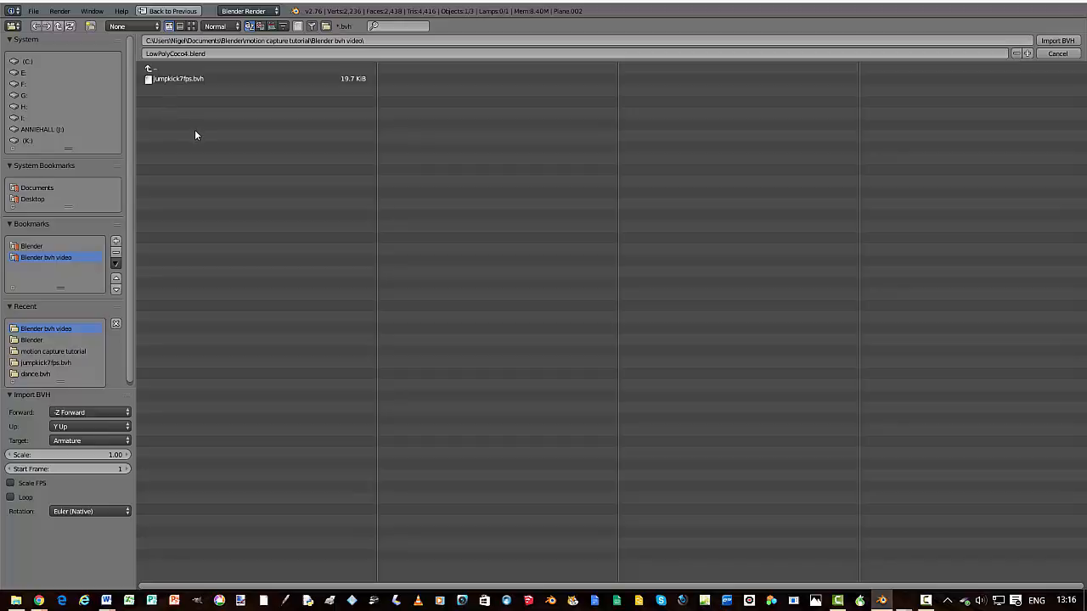
pyautogui.moveTo(131, 390)
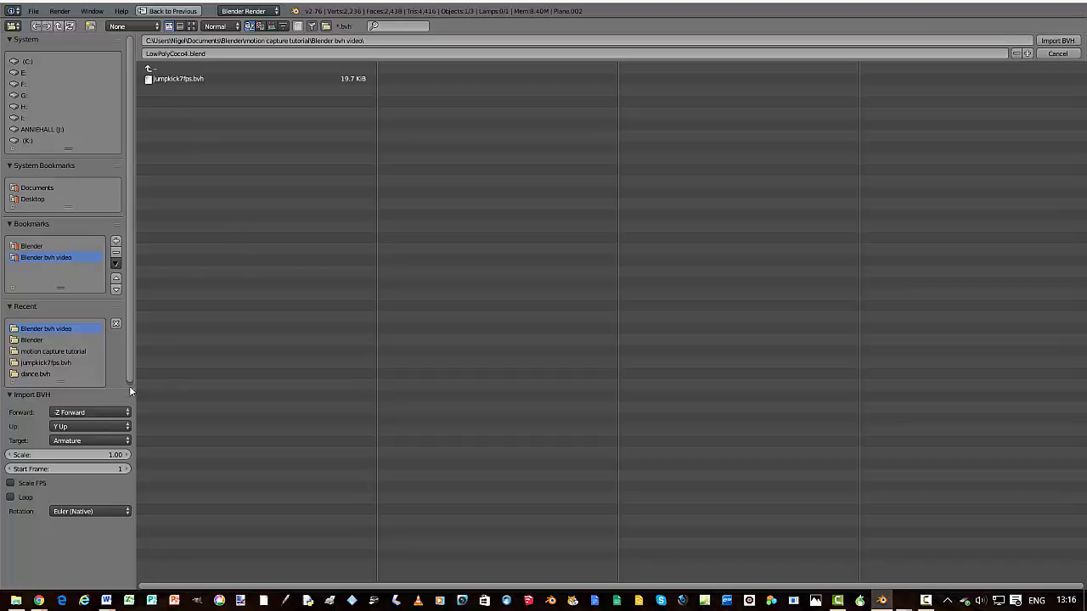
pyautogui.moveTo(111, 455)
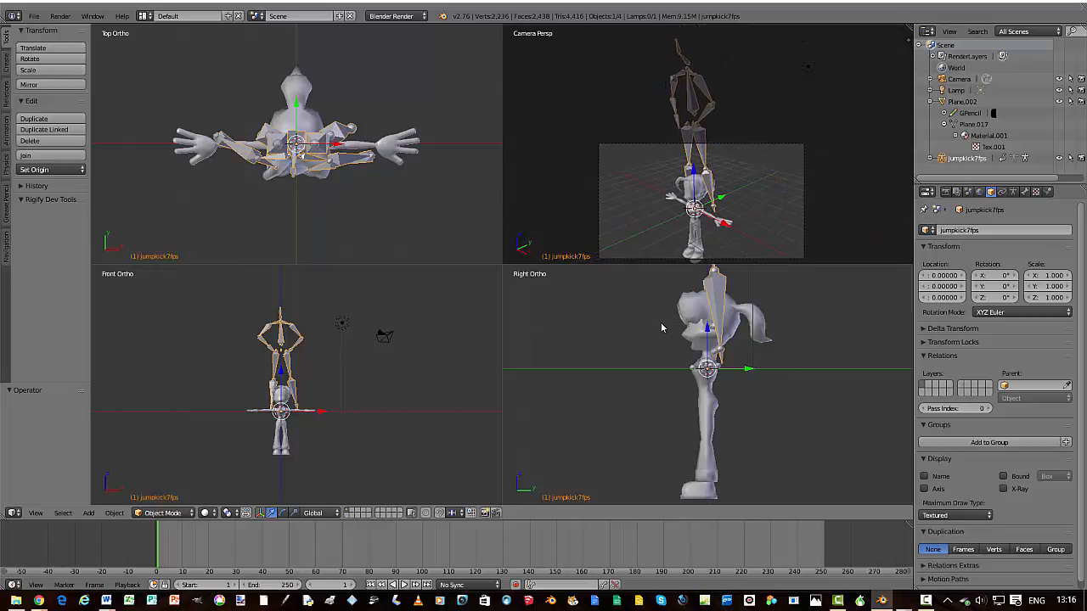
pyautogui.moveTo(396, 400)
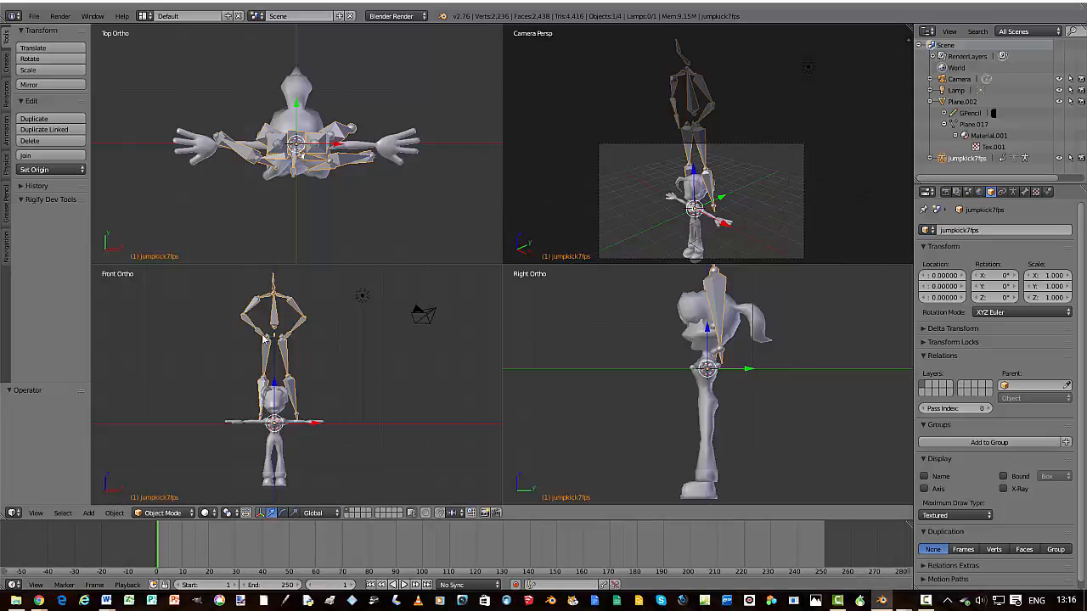
pyautogui.moveTo(278, 342)
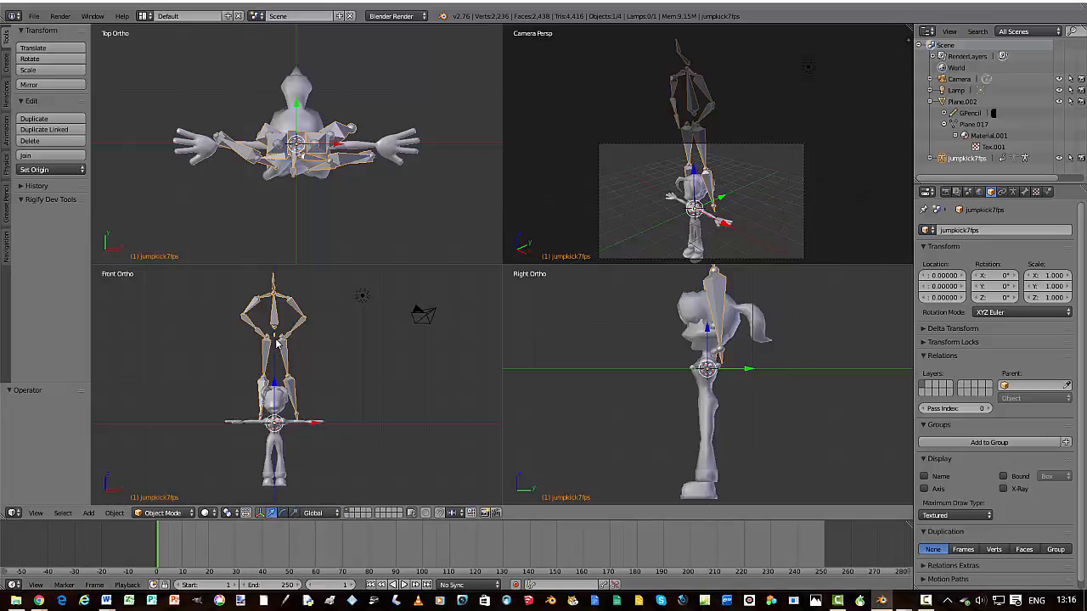
pyautogui.moveTo(377, 373)
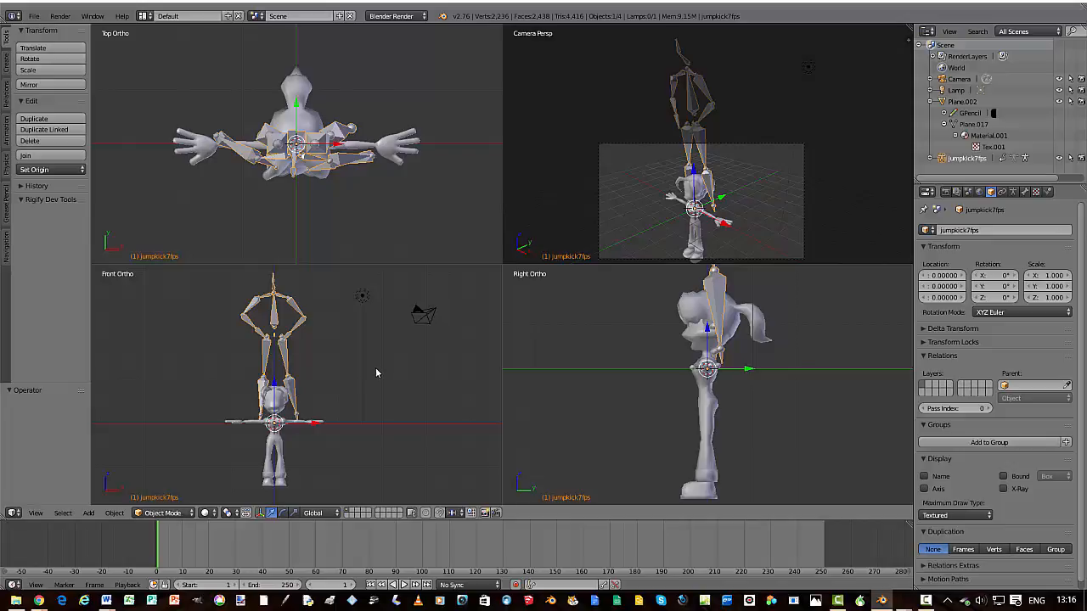
pyautogui.moveTo(398, 425)
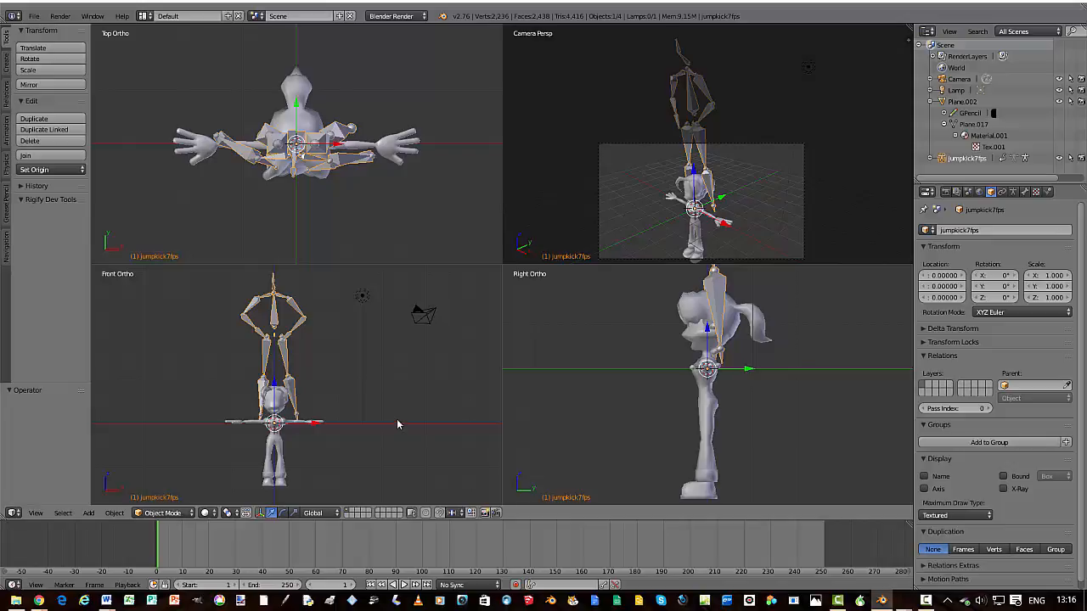
pyautogui.moveTo(401, 424)
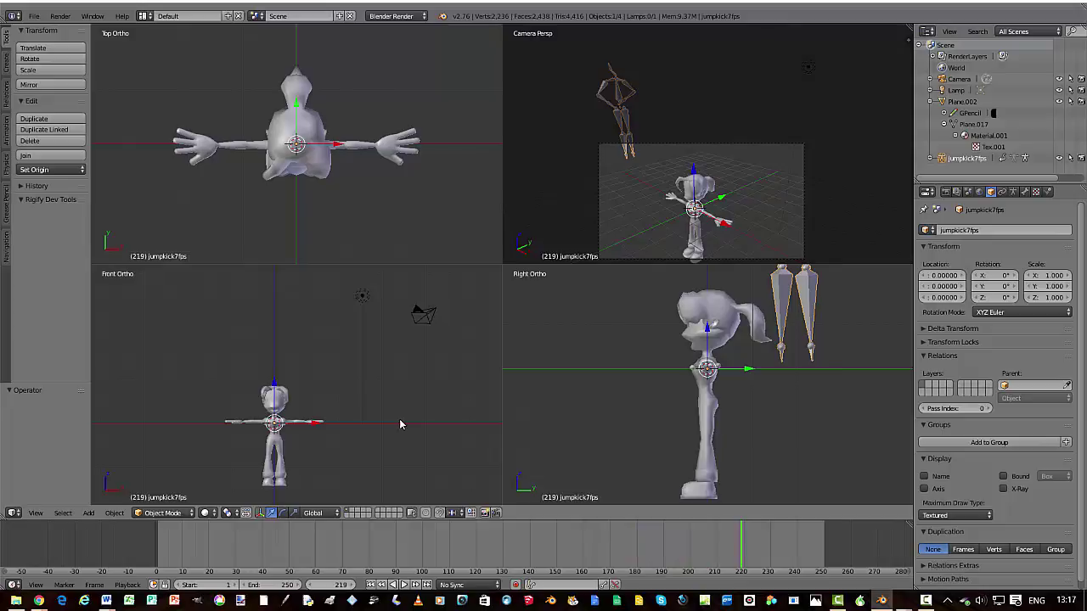
pyautogui.moveTo(350, 407)
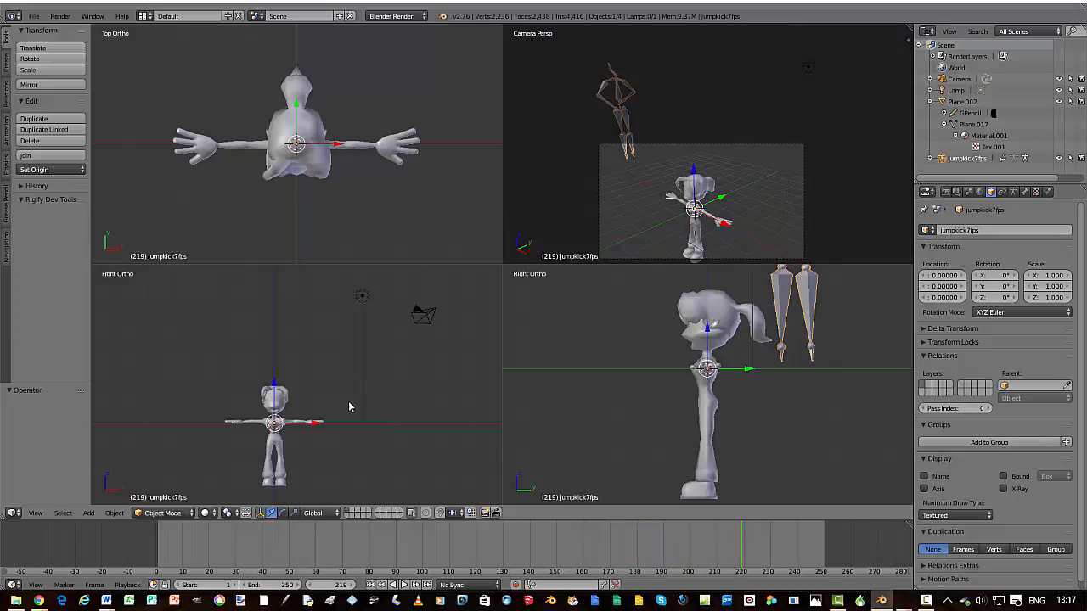
pyautogui.moveTo(896, 293)
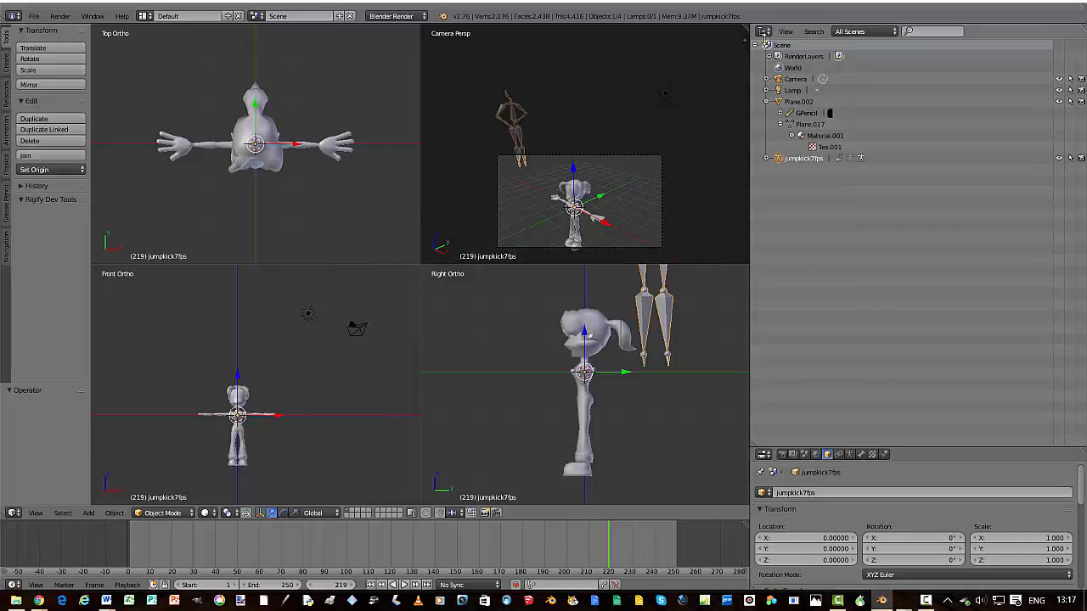
# Turn the Outliner area into a Dope Sheet of jumpkick7fps keys and return to frame 1.
pyautogui.click(770, 31)
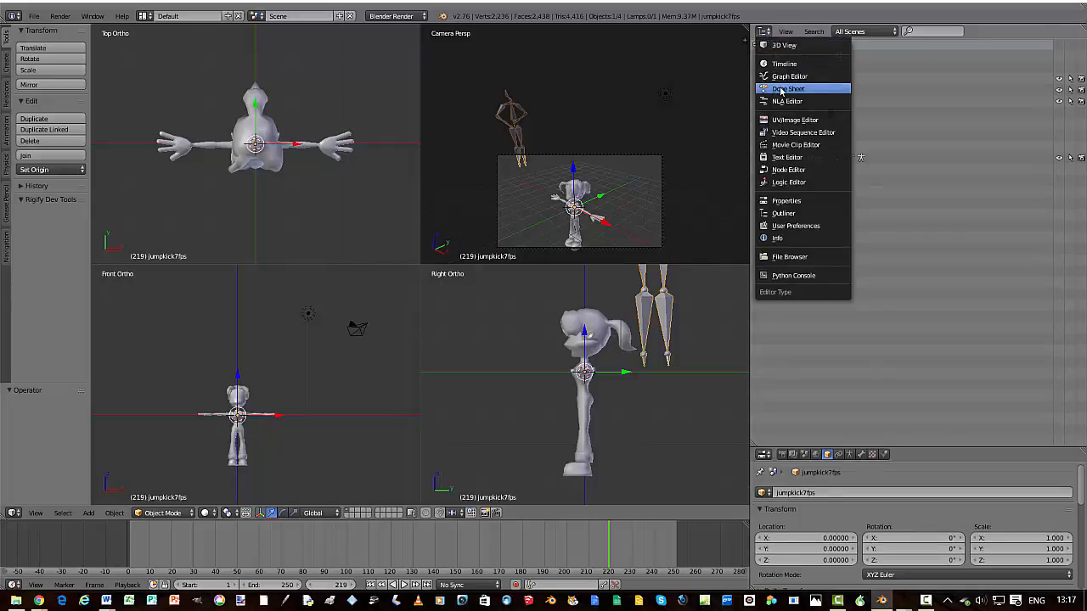
pyautogui.click(790, 89)
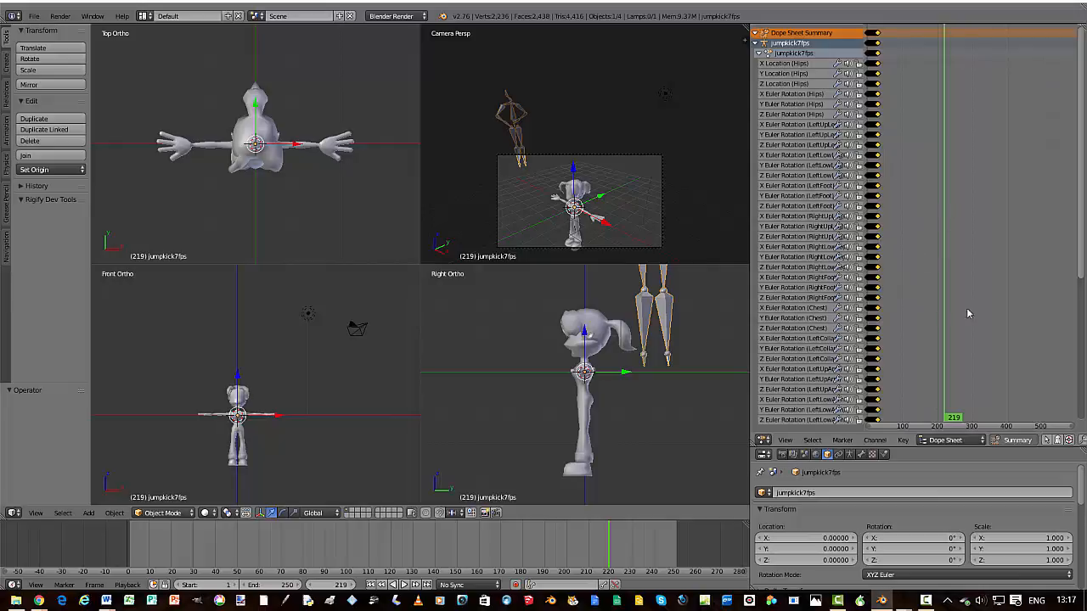
pyautogui.moveTo(926, 292)
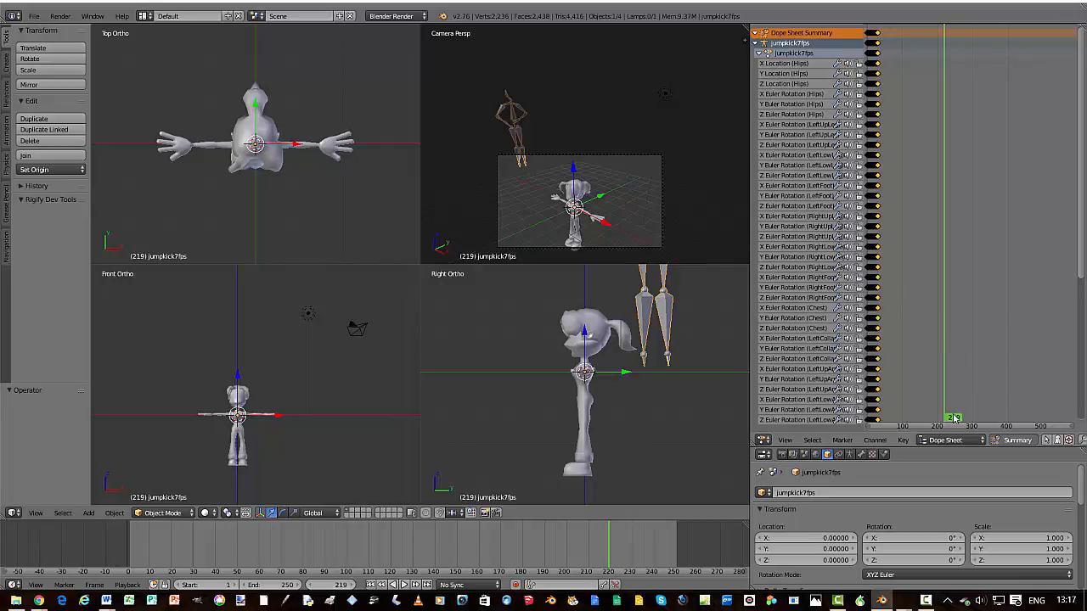
pyautogui.moveTo(368, 586)
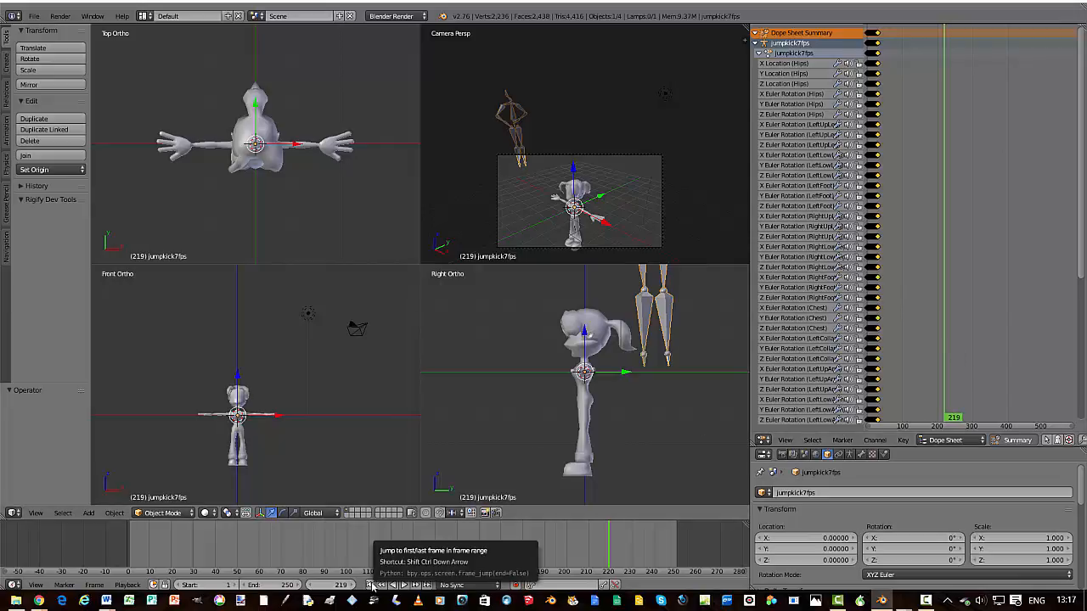
pyautogui.click(369, 586)
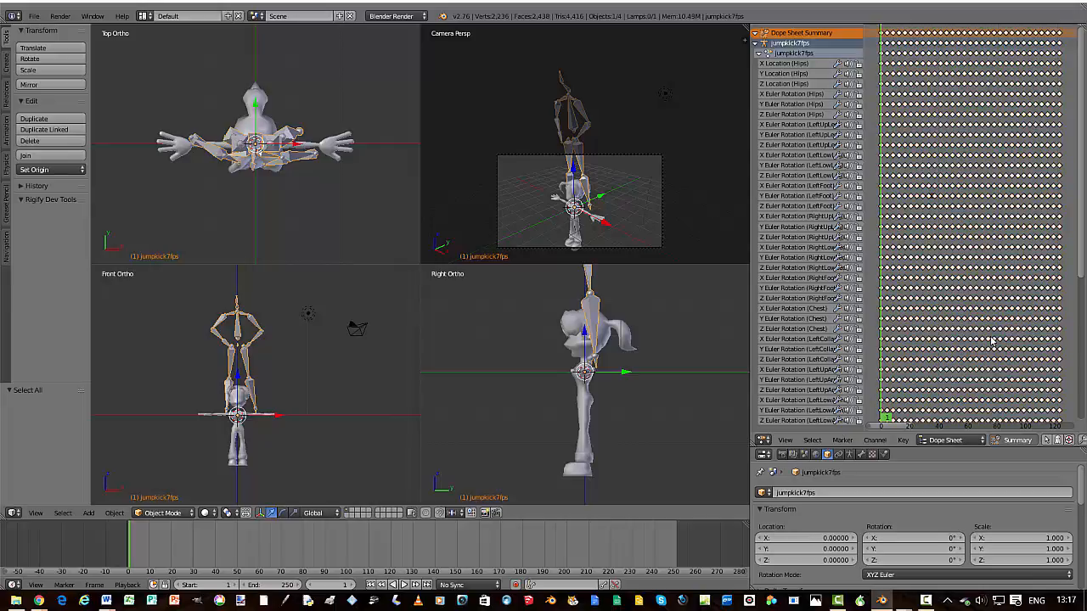
pyautogui.moveTo(915, 348)
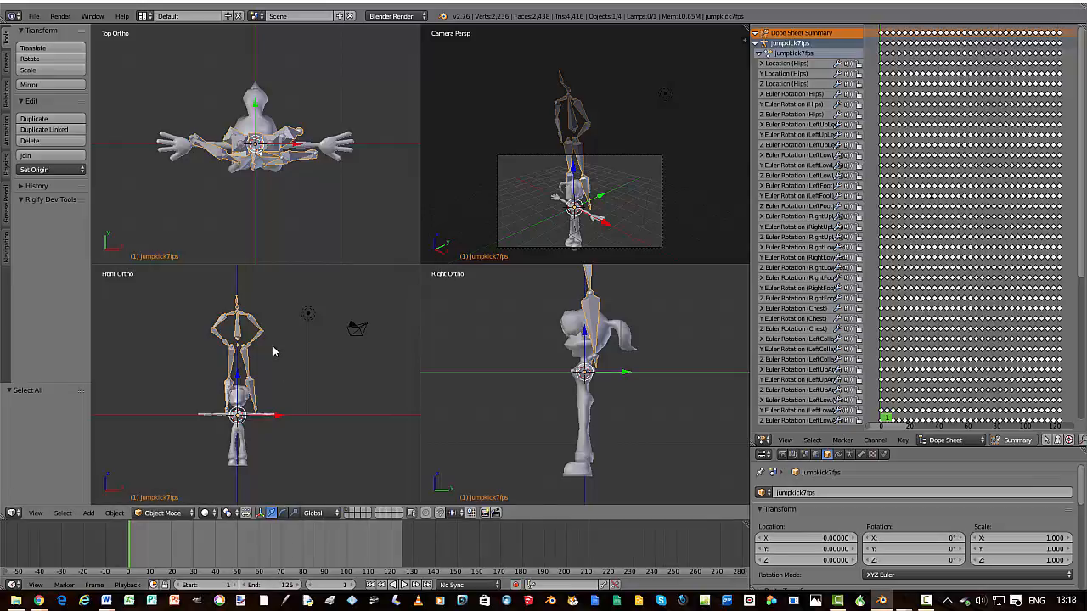
pyautogui.press('space')
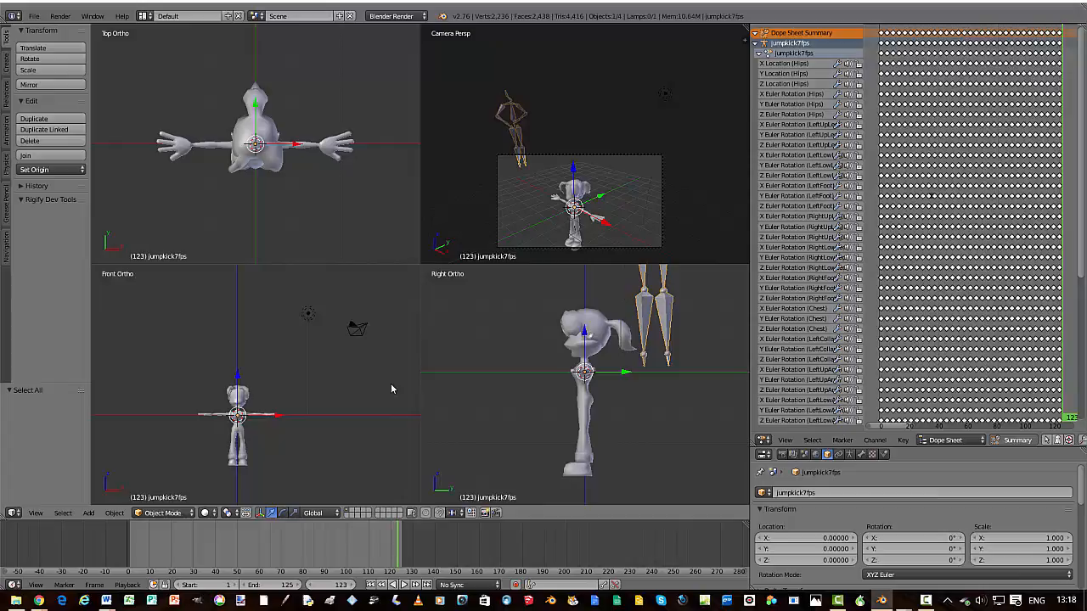
pyautogui.moveTo(396, 384)
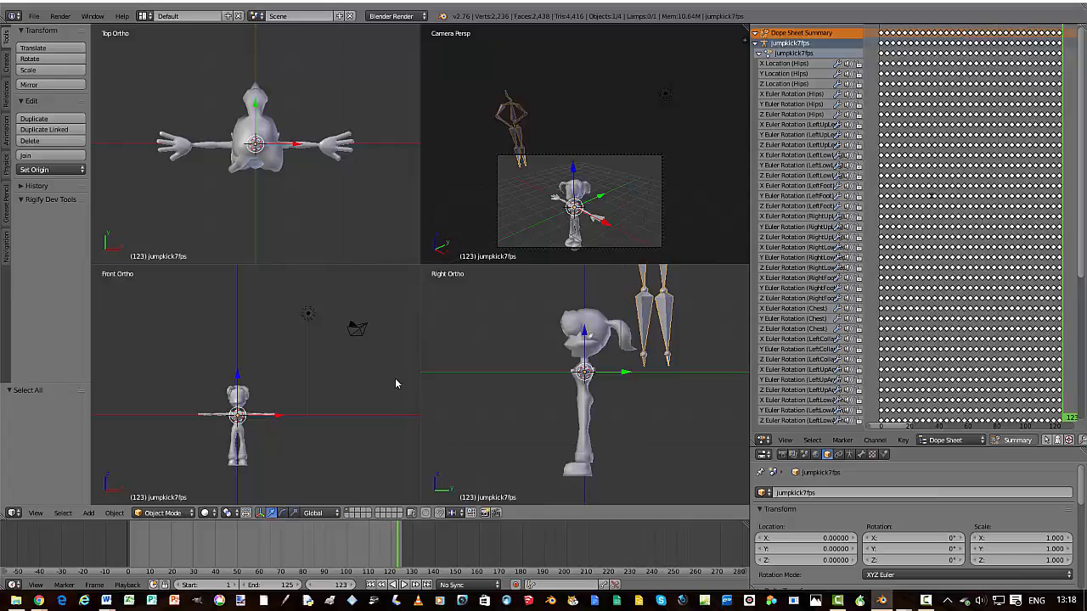
pyautogui.moveTo(687, 407)
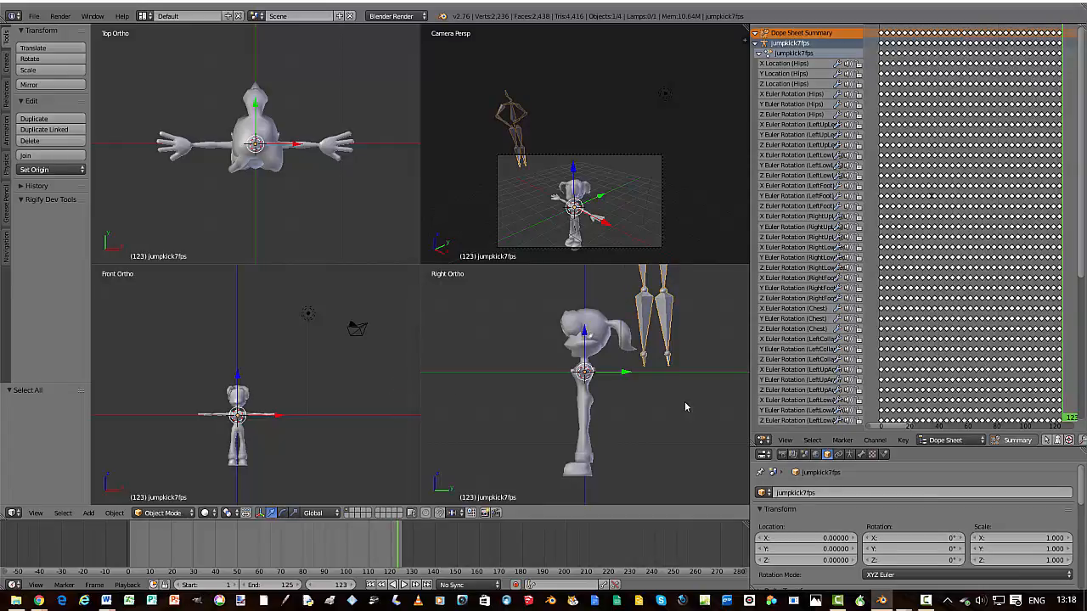
pyautogui.moveTo(879, 425)
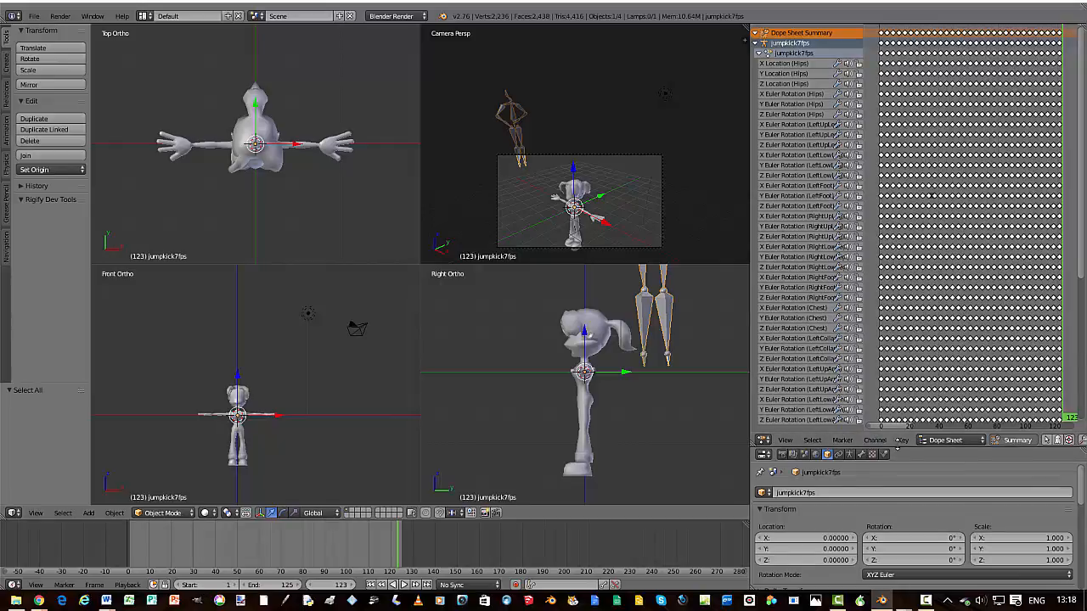
# Set the scene frame rate to 30 fps under Render > Dimensions.
pyautogui.click(783, 249)
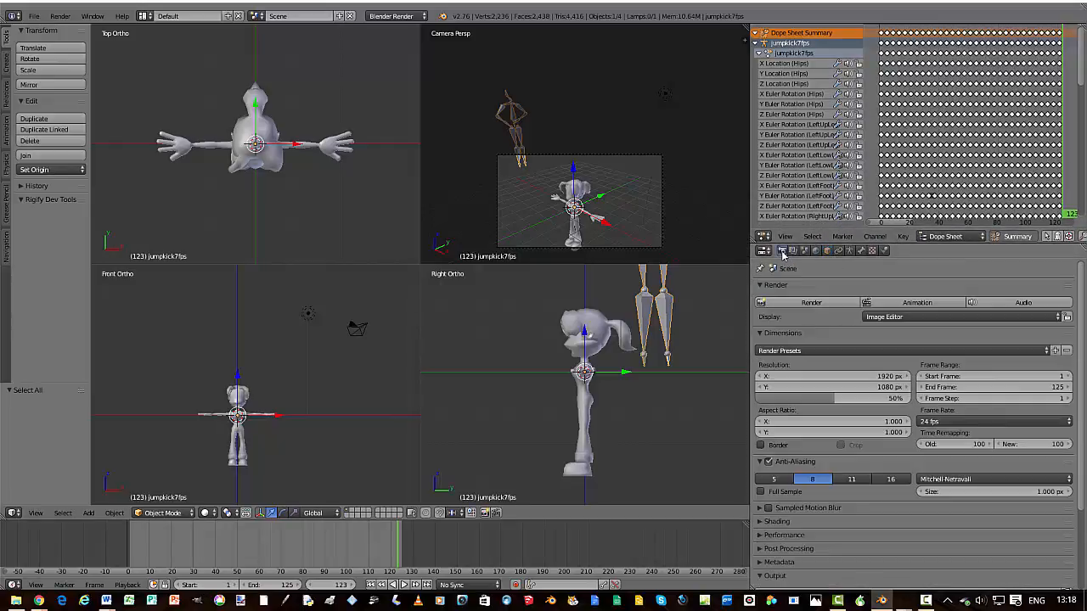
pyautogui.click(993, 421)
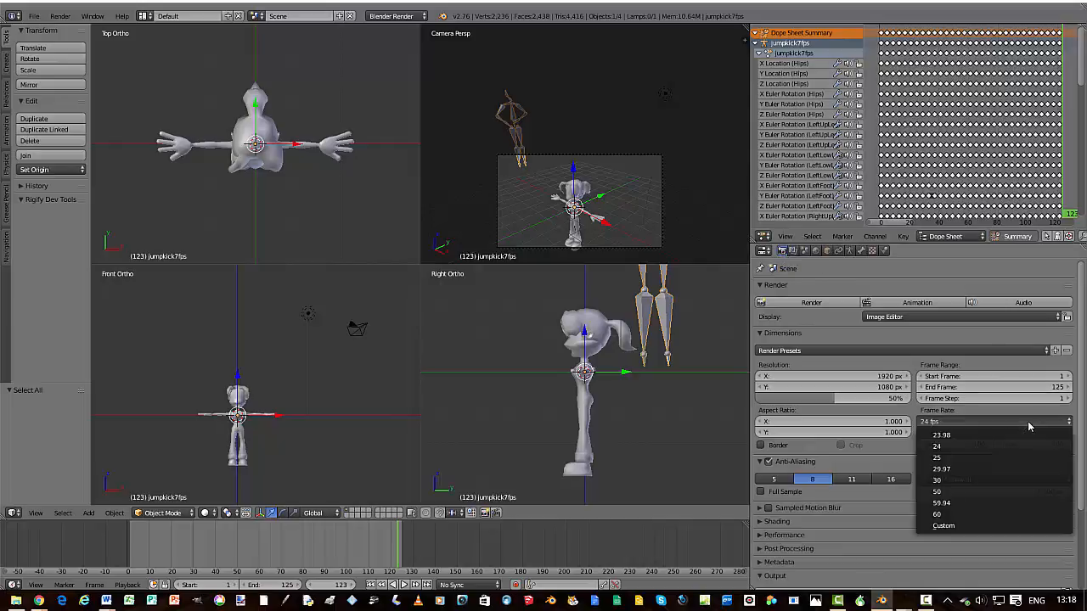
pyautogui.click(935, 480)
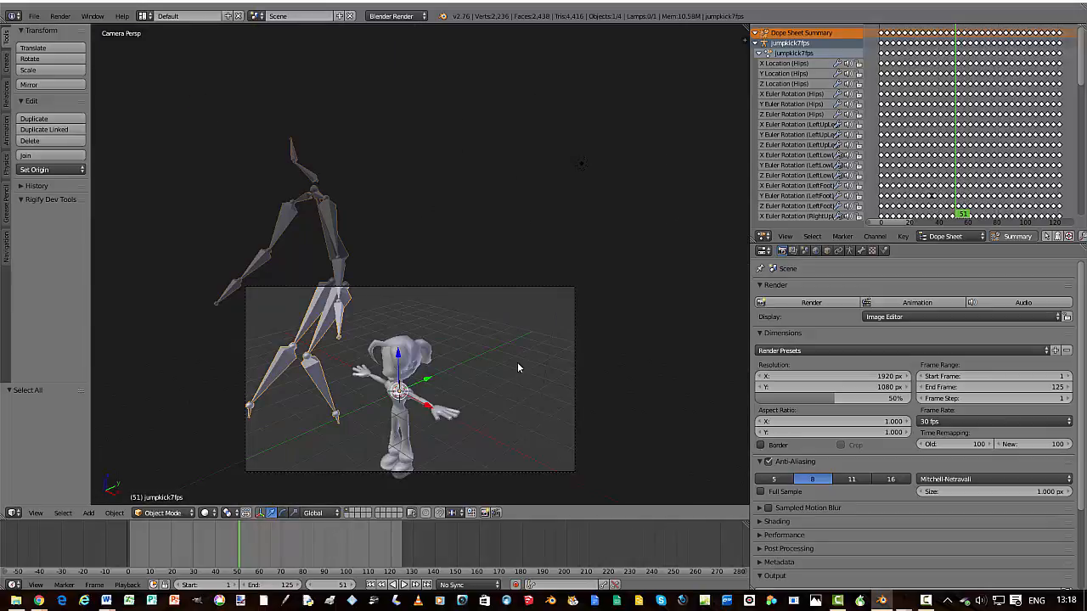
# Switch the viewport to front view with Numpad 1.
pyautogui.press('KP_1')
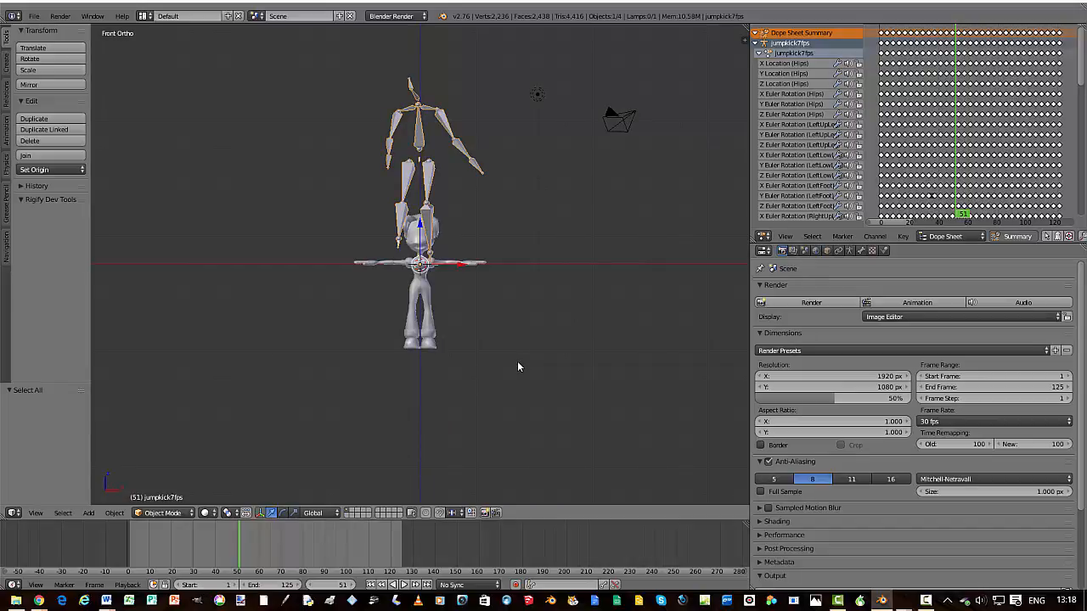
pyautogui.moveTo(447, 185)
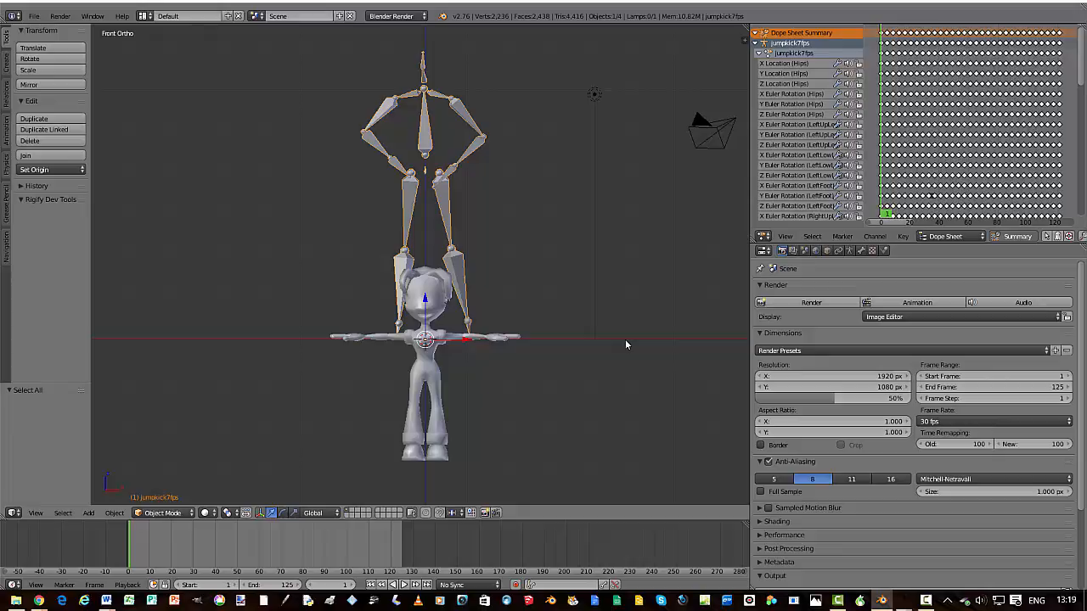
pyautogui.moveTo(624, 347)
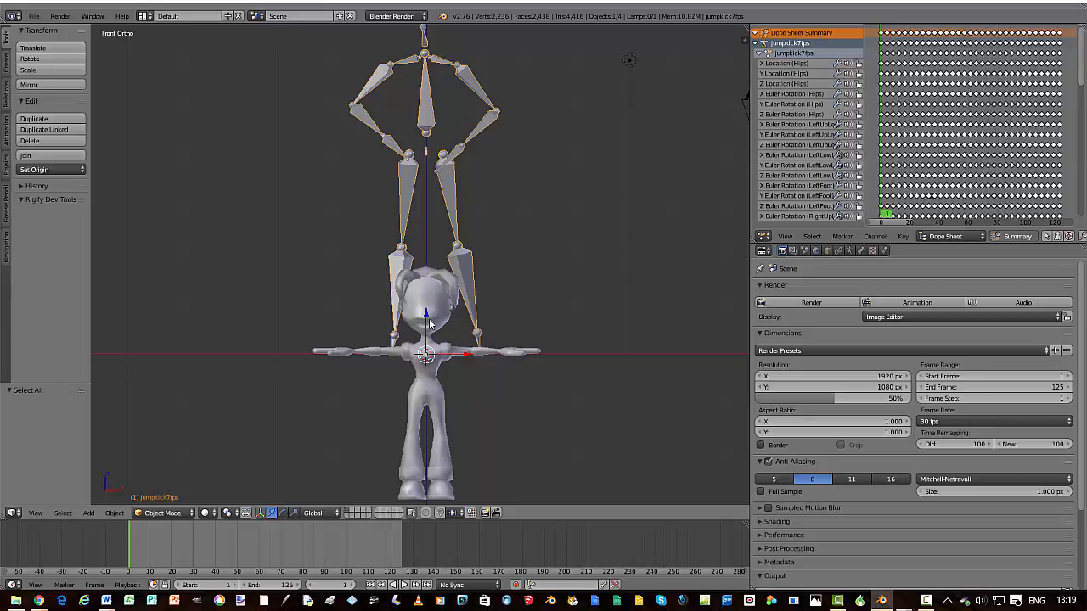
pyautogui.moveTo(166, 467)
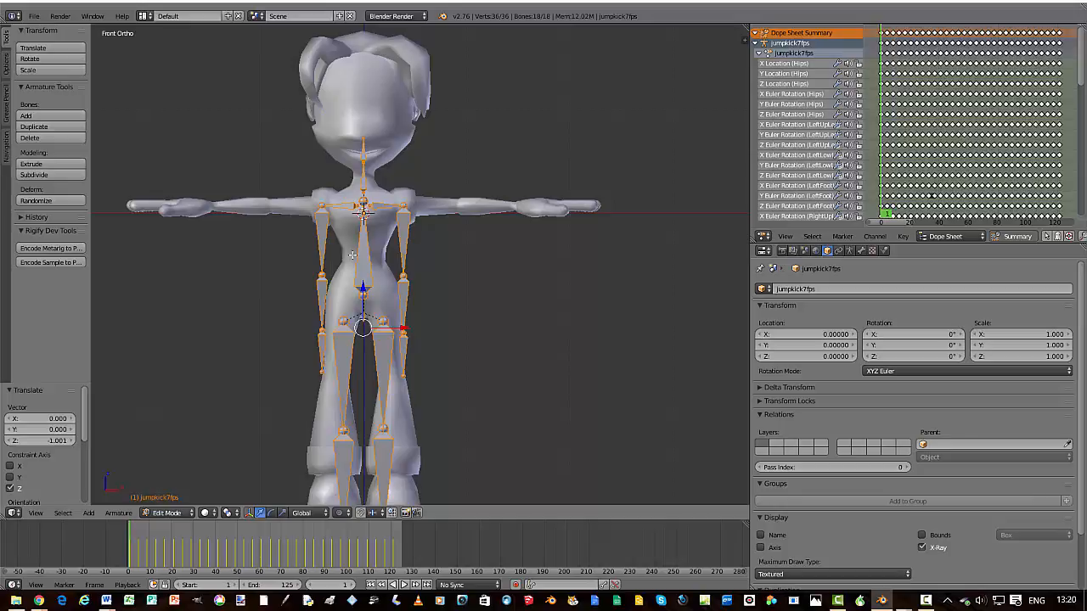
pyautogui.moveTo(357, 238)
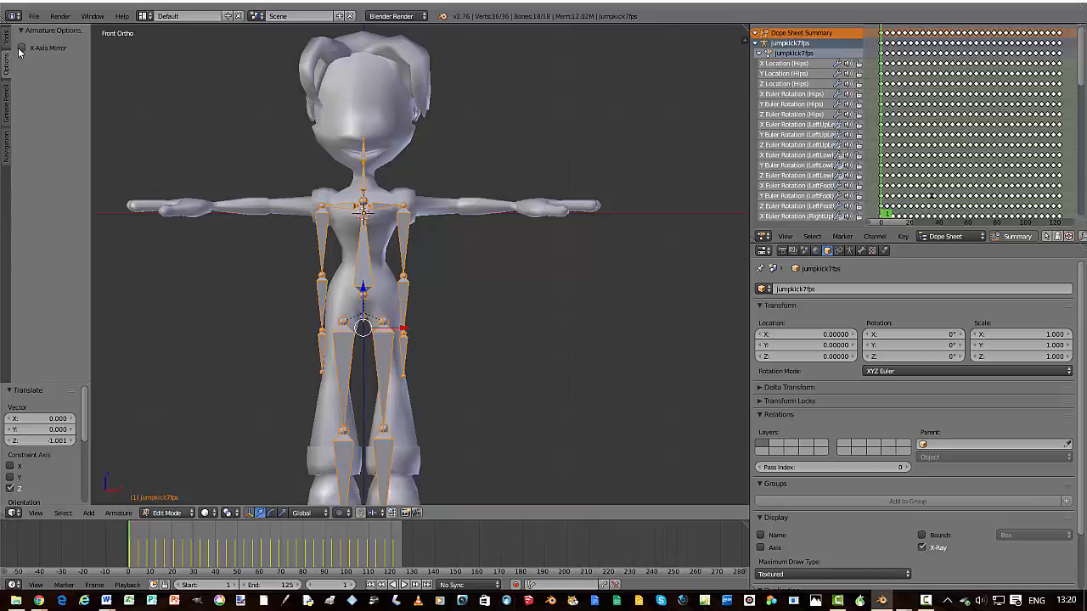
# Enable X-Axis Mirror in the tool shelf's Options tab.
pyautogui.click(23, 49)
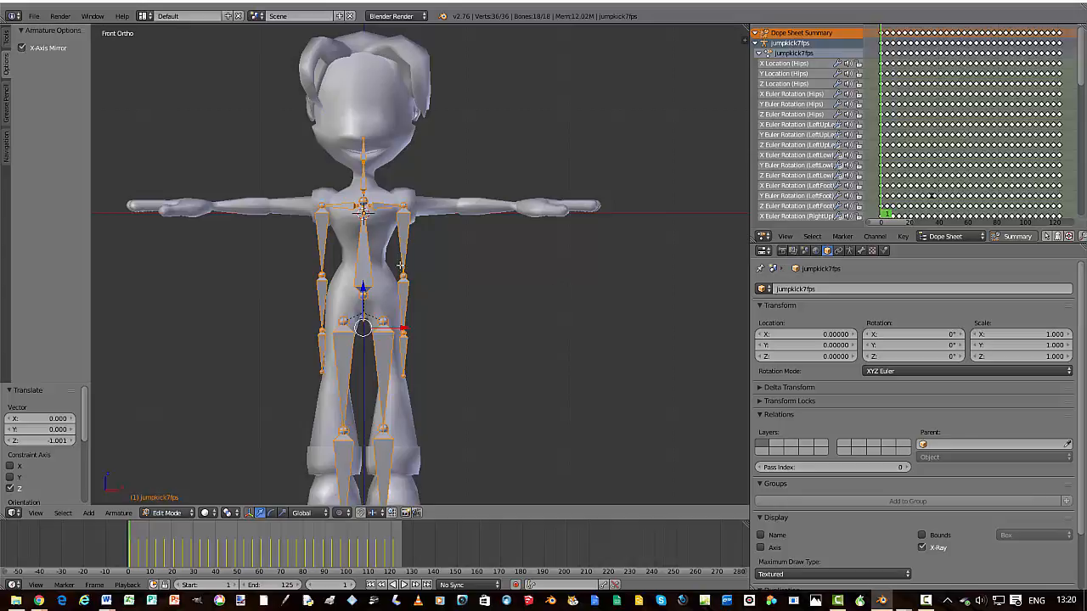
pyautogui.moveTo(544, 295)
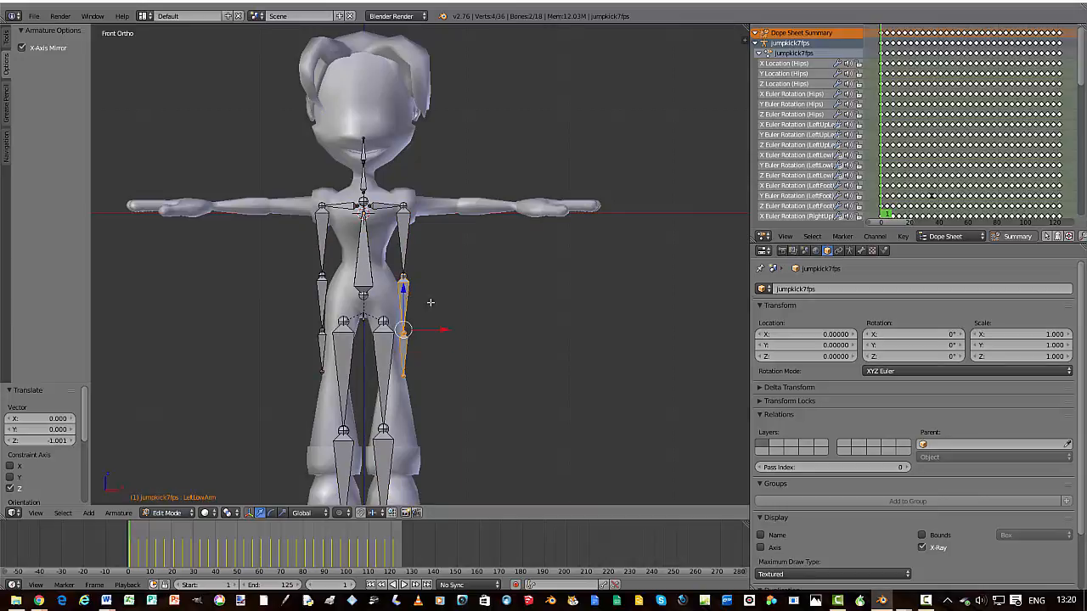
pyautogui.moveTo(483, 309)
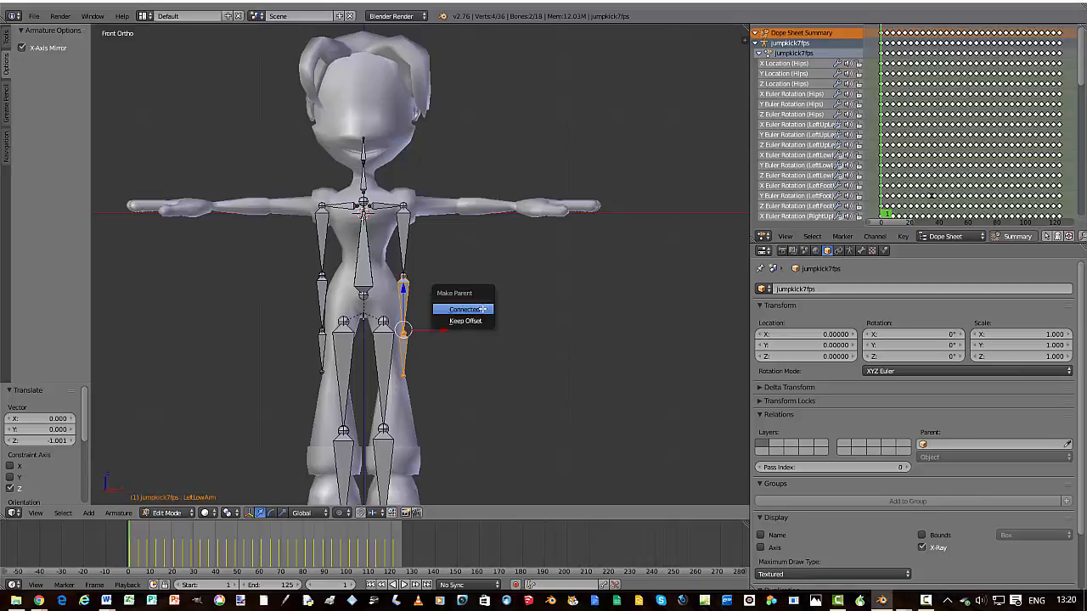
# Connect the LeftLowArm, LeftCollar, RightLowArm, RightUpArm, RightCollar and Neck bones to their parents.
pyautogui.click(462, 309)
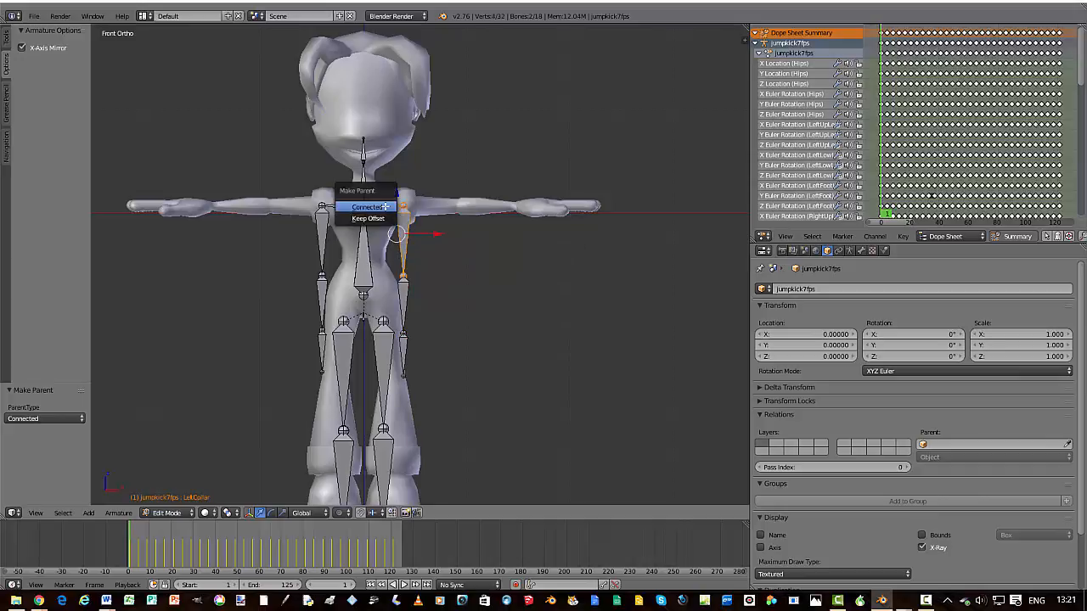
pyautogui.click(366, 209)
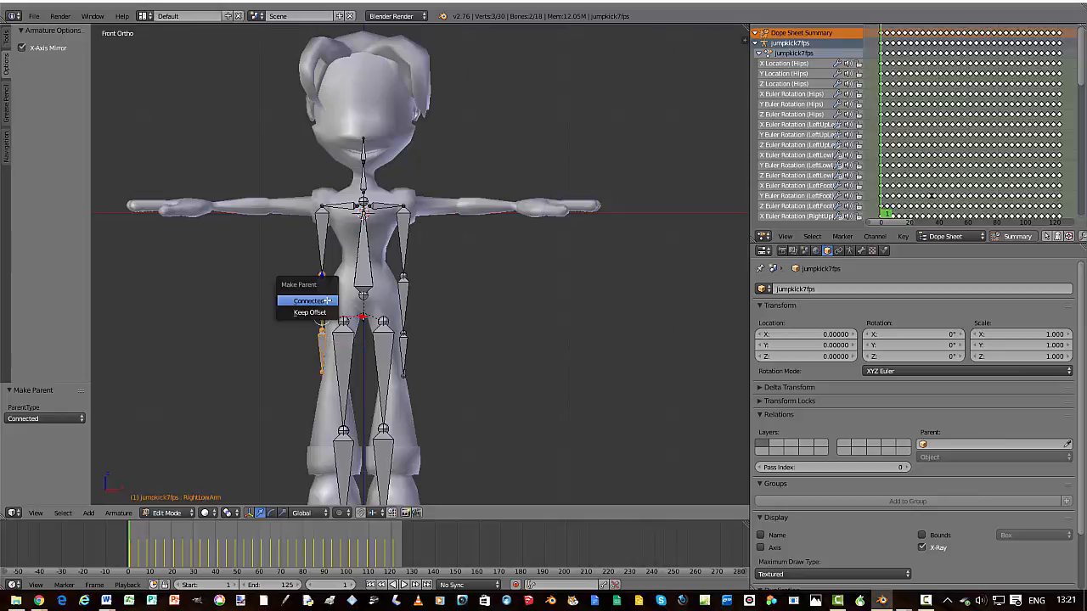
pyautogui.click(308, 299)
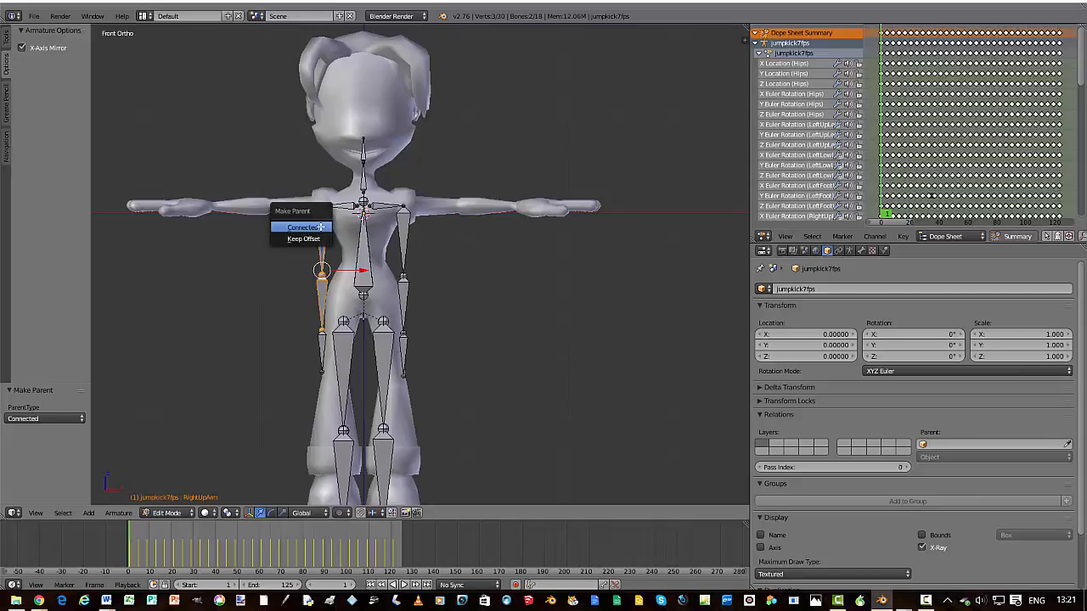
pyautogui.click(301, 227)
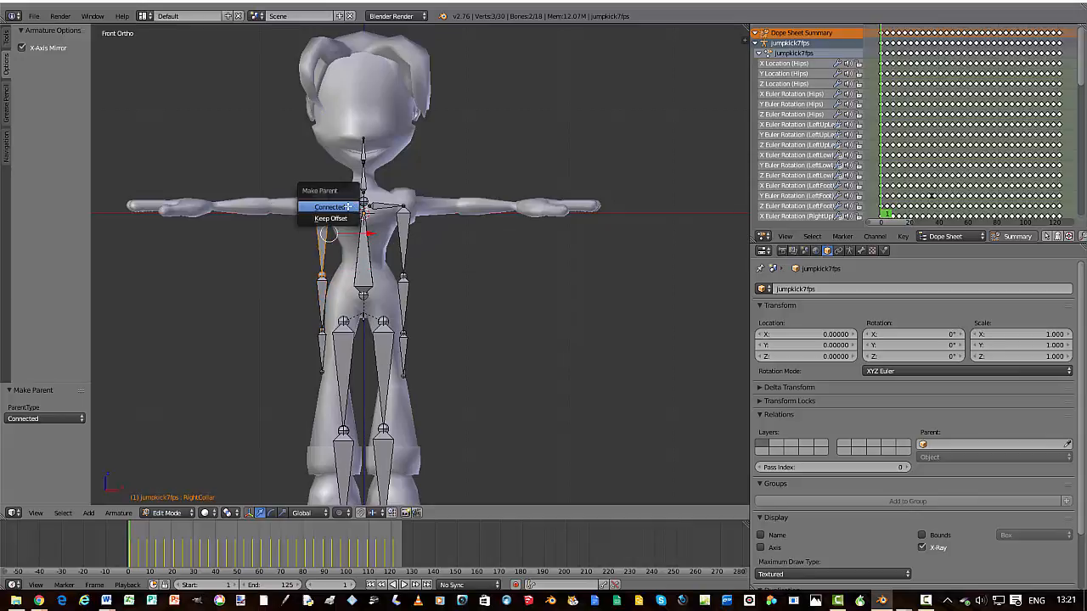
pyautogui.click(328, 206)
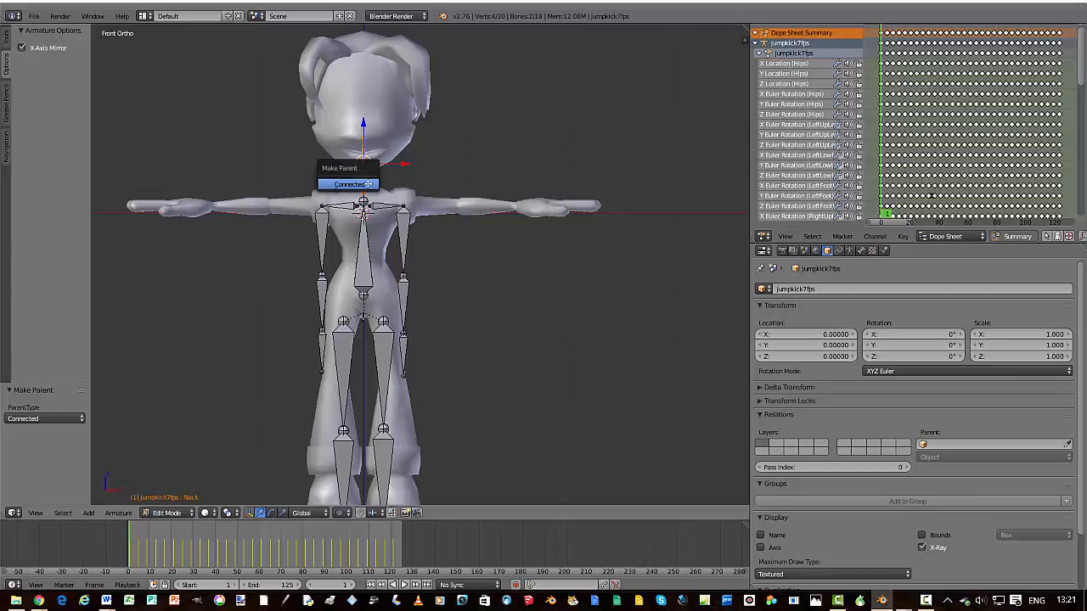
pyautogui.click(347, 184)
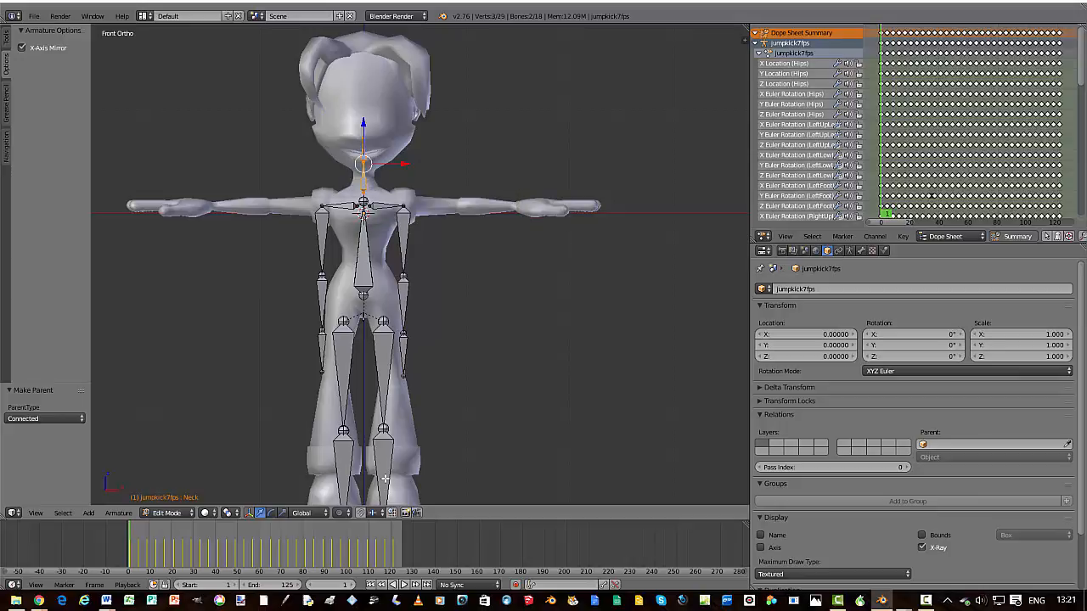
# Connect the leg bones, starting with LeftUpLeg, to their parents.
pyautogui.click(384, 356)
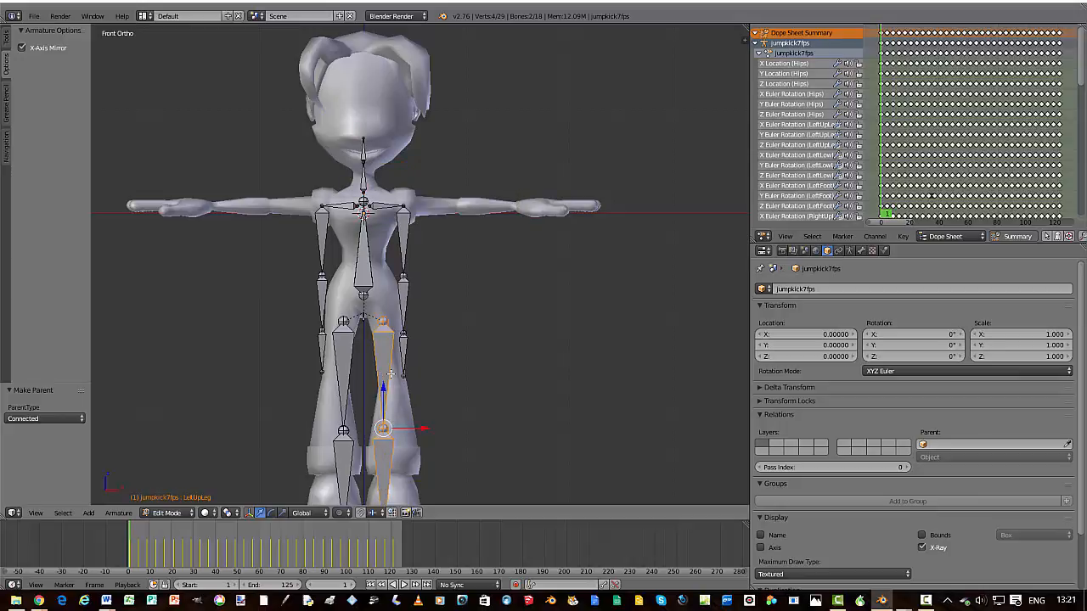
pyautogui.click(341, 462)
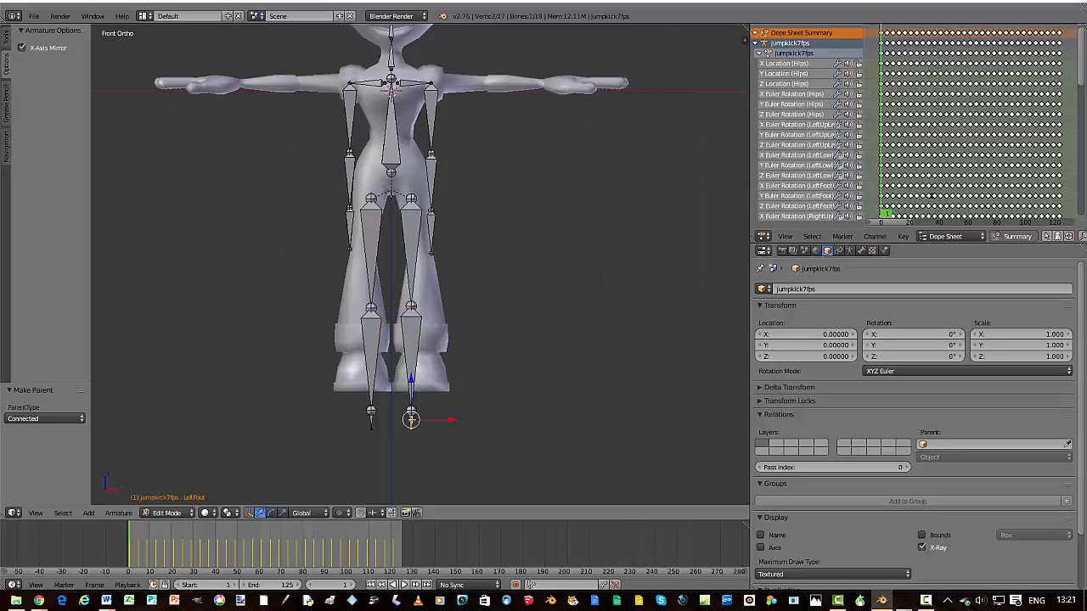
pyautogui.click(412, 340)
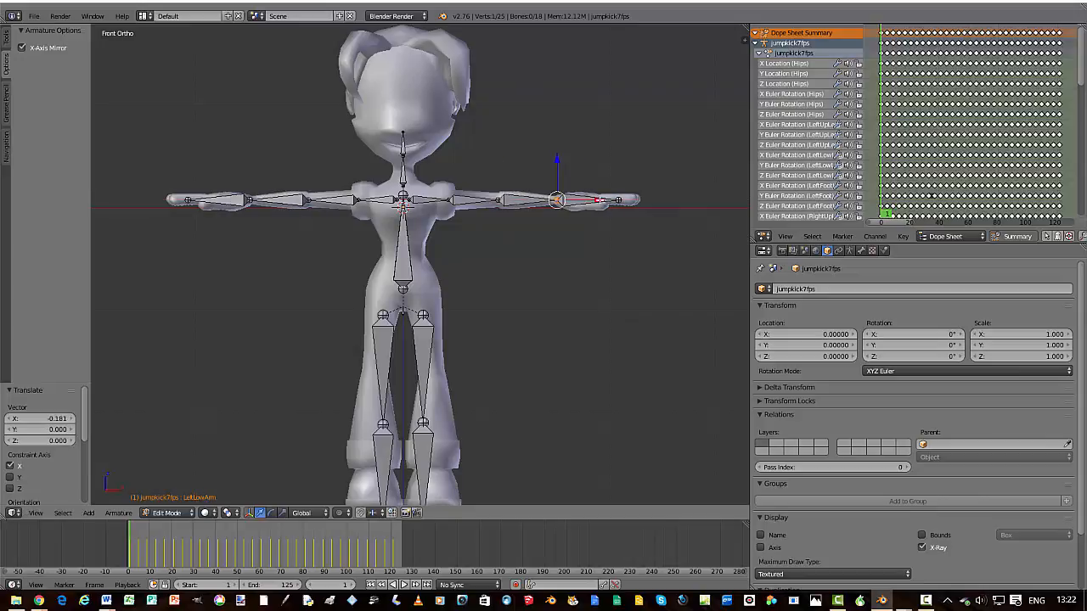
# Extend the LeftHand bone to the fingertips and move the left hip and foot joints into place.
pyautogui.click(617, 200)
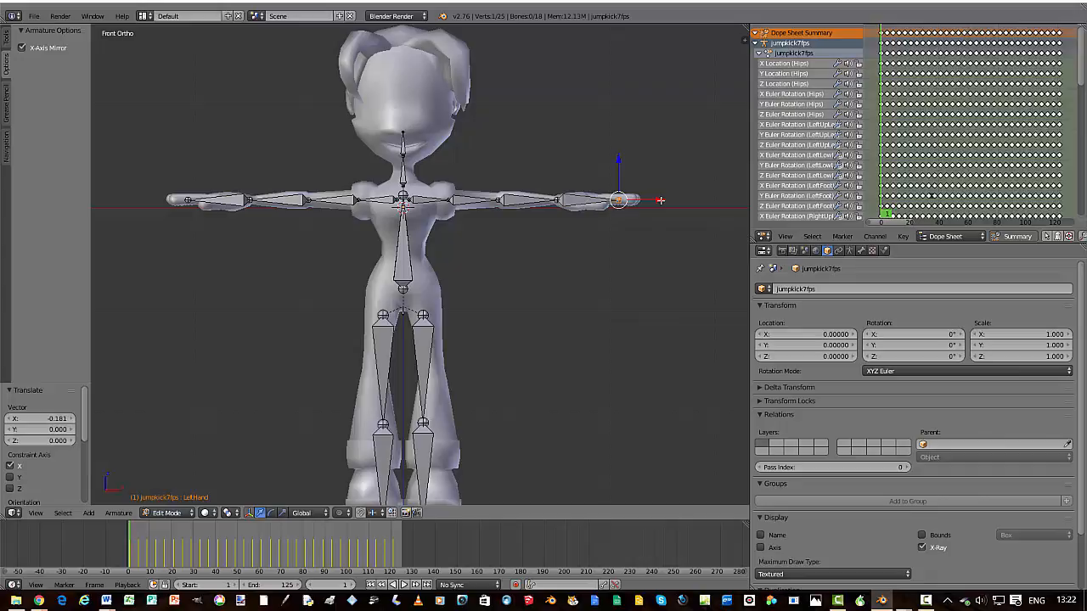
pyautogui.moveTo(619, 201); pyautogui.dragTo(639, 202)
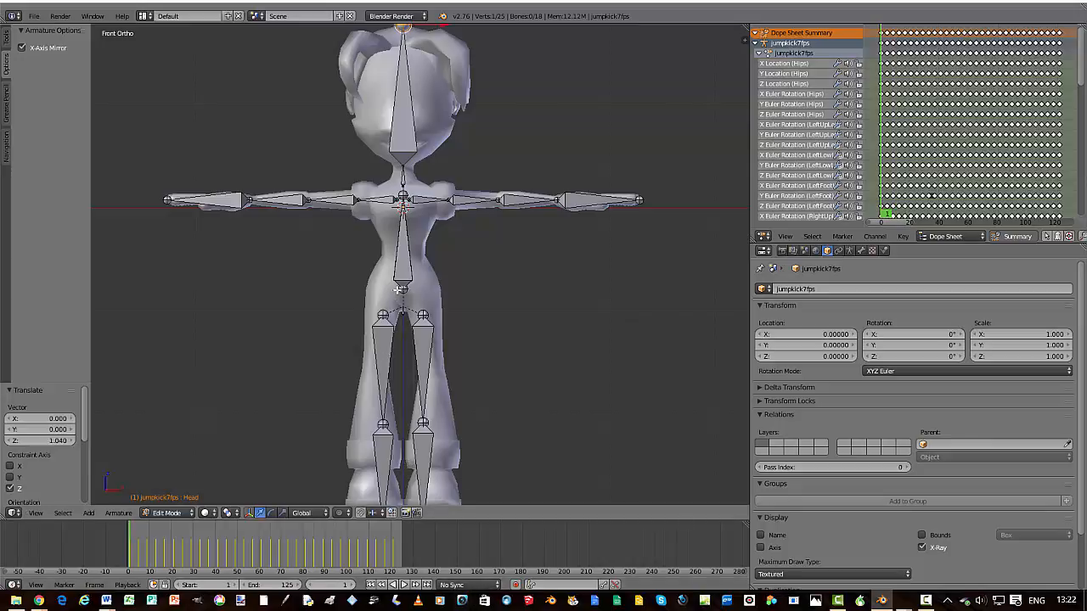
pyautogui.click(404, 289)
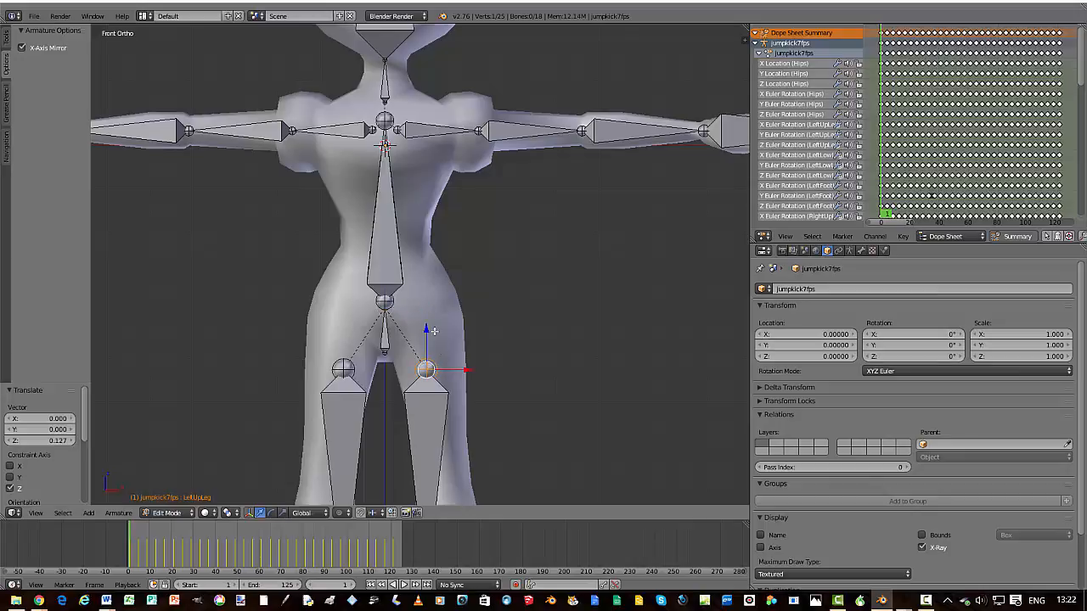
pyautogui.moveTo(425, 369); pyautogui.dragTo(440, 330)
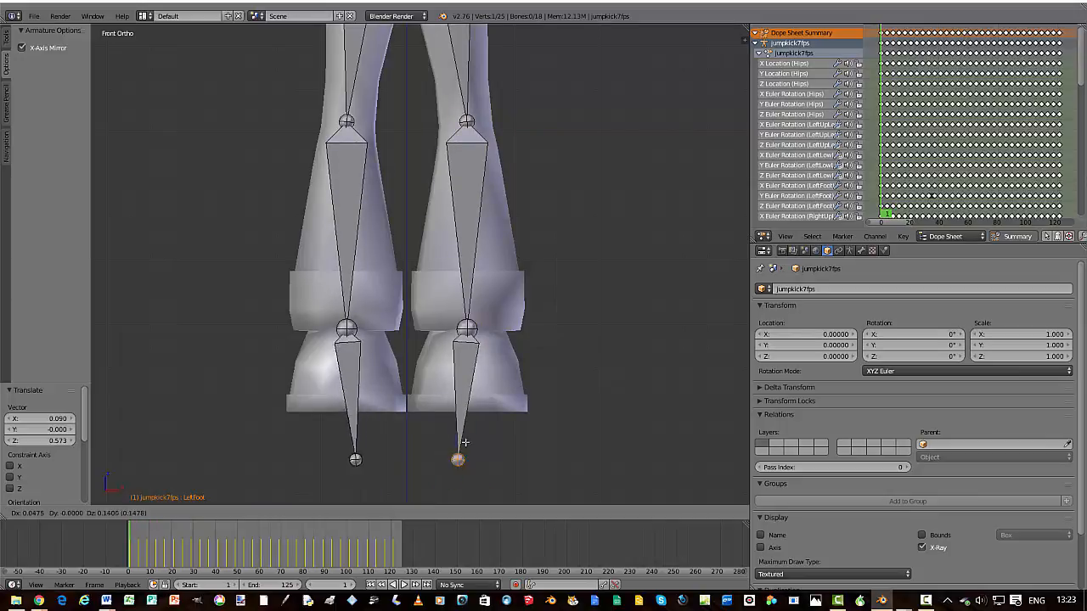
pyautogui.moveTo(459, 459); pyautogui.dragTo(469, 415)
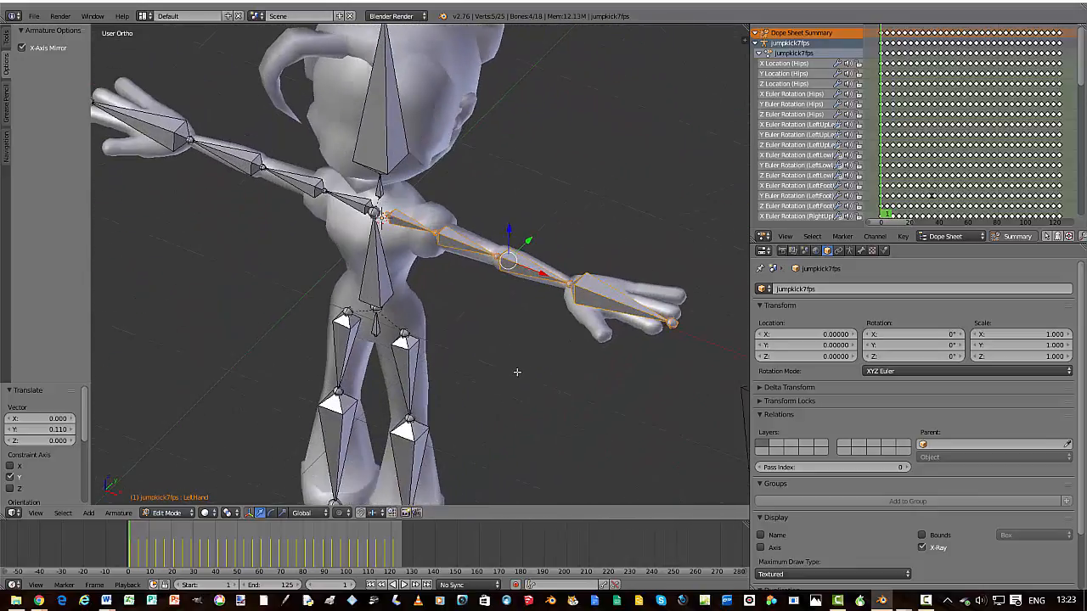
# Return to Front Ortho view to check the left arm bone alignment.
pyautogui.press('KP_1')
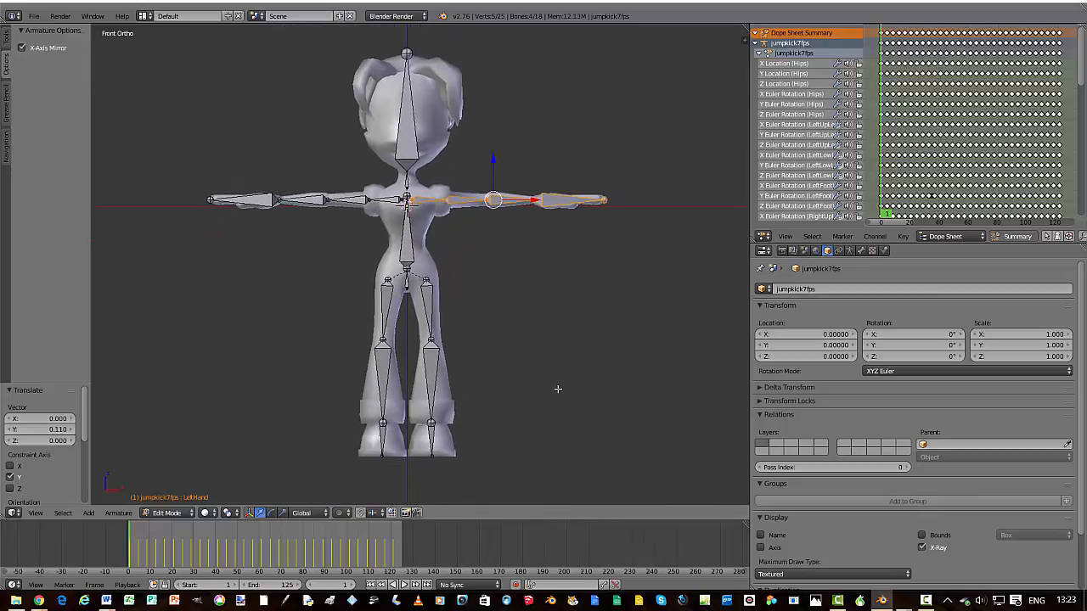
pyautogui.moveTo(561, 387)
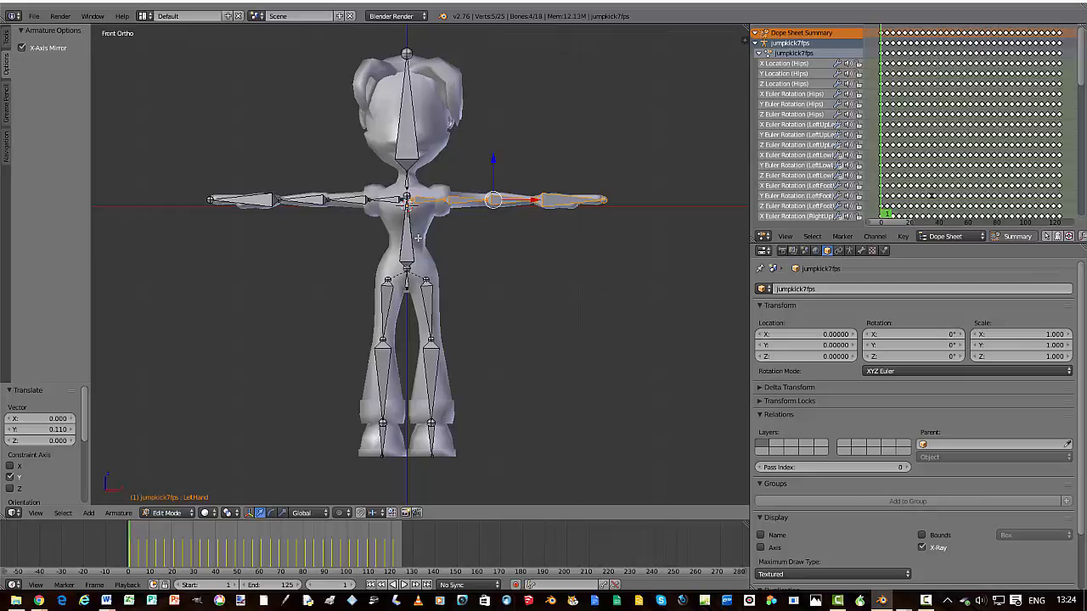
# Return to Object Mode and parent the mesh to jumpkick7fps using With Automatic Weights.
pyautogui.click(168, 513)
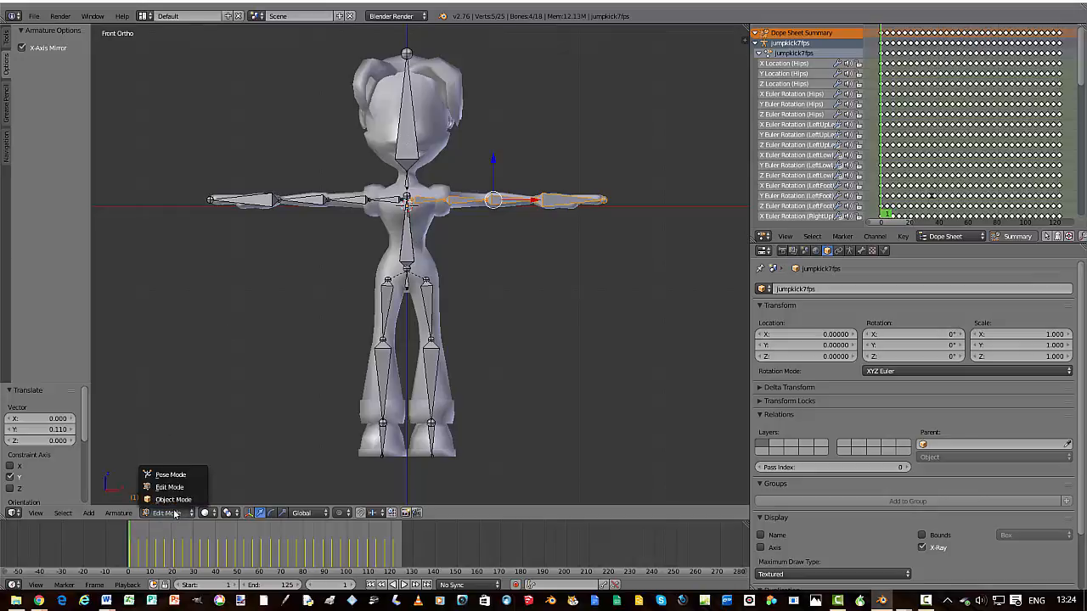
pyautogui.click(173, 499)
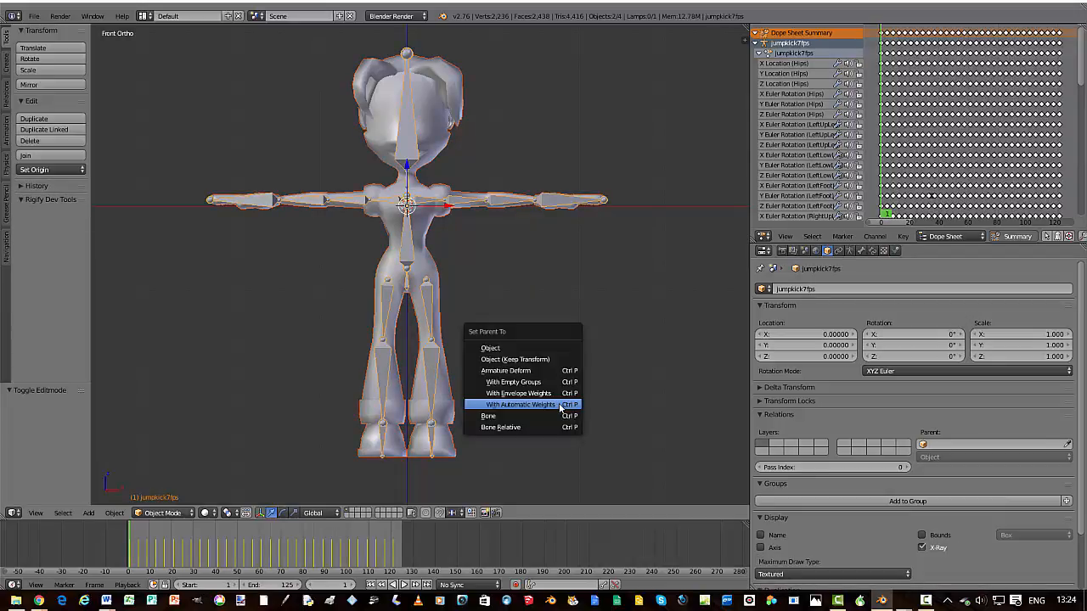
pyautogui.moveTo(520, 404)
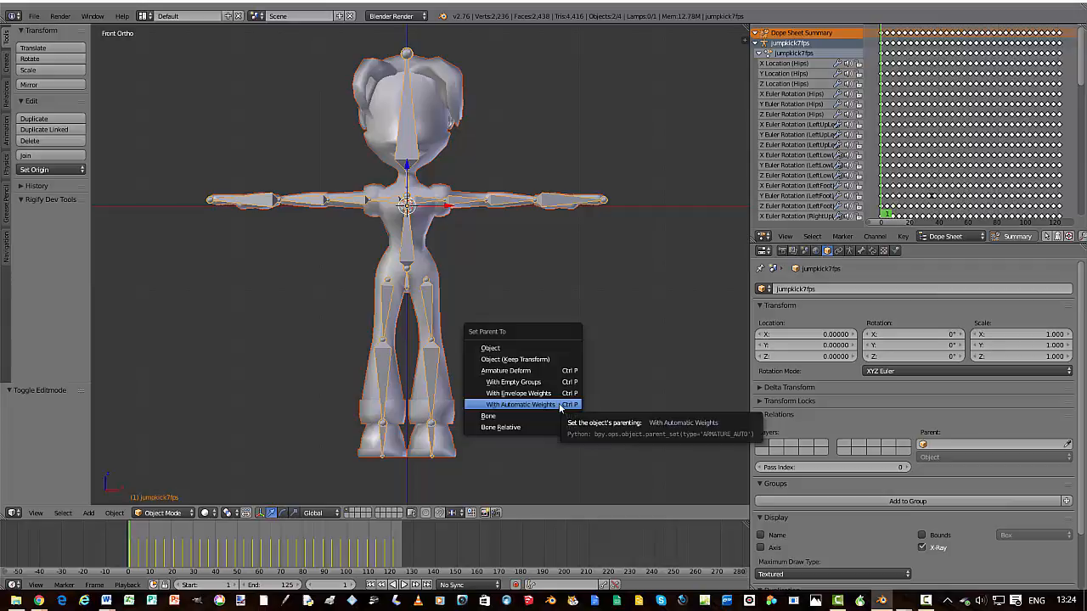
pyautogui.click(523, 404)
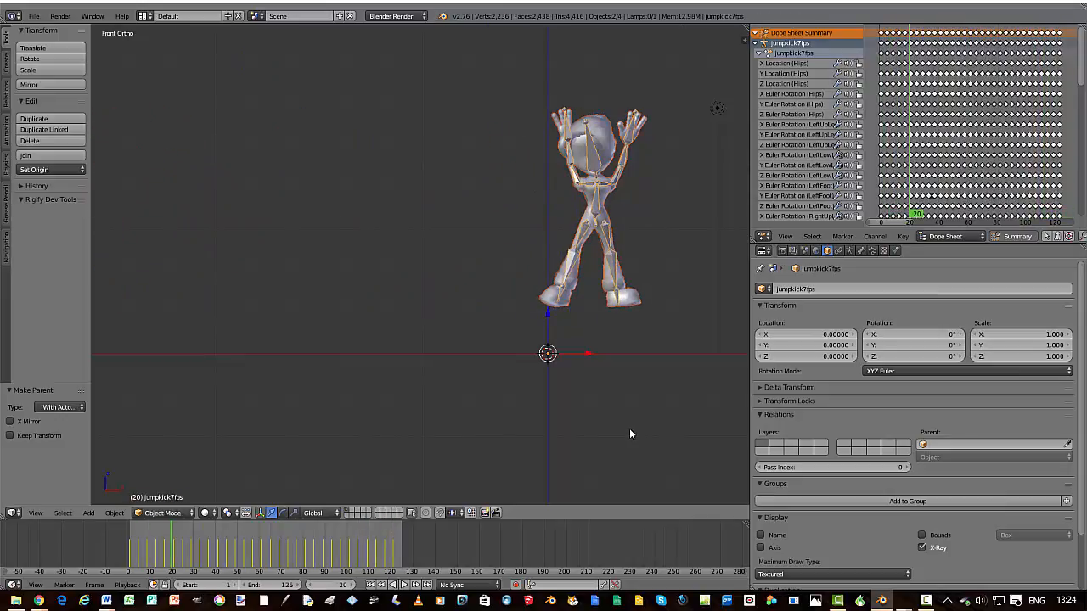
pyautogui.moveTo(445, 518)
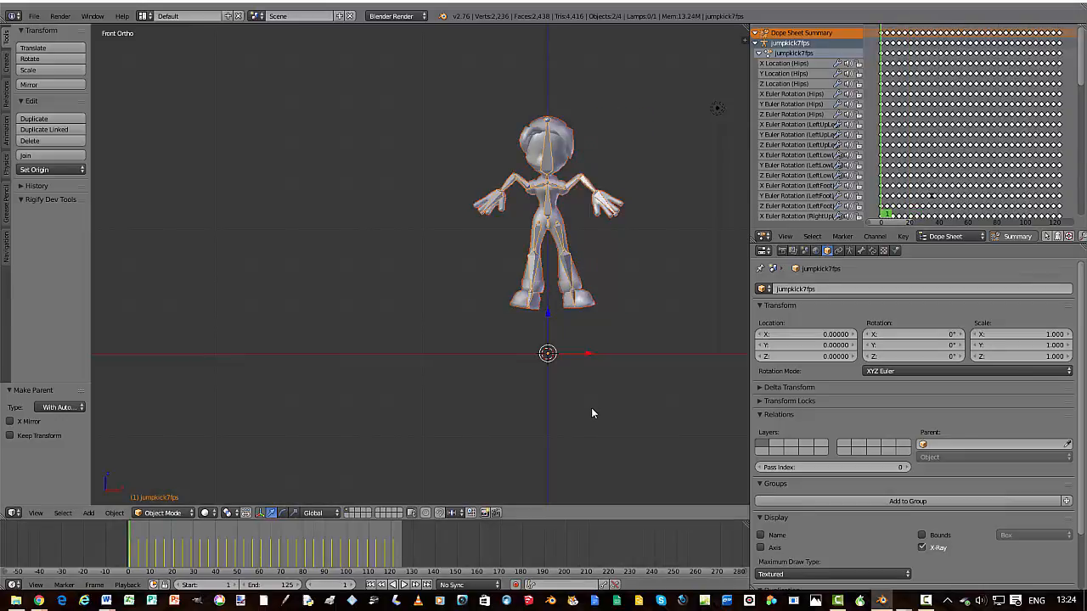
pyautogui.moveTo(630, 343)
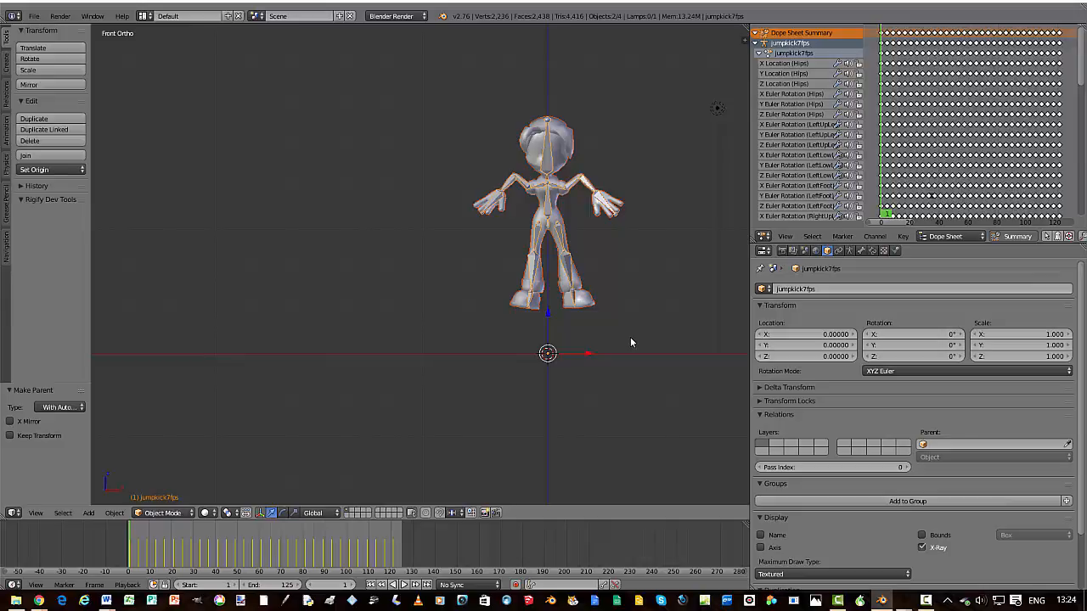
pyautogui.moveTo(391, 350)
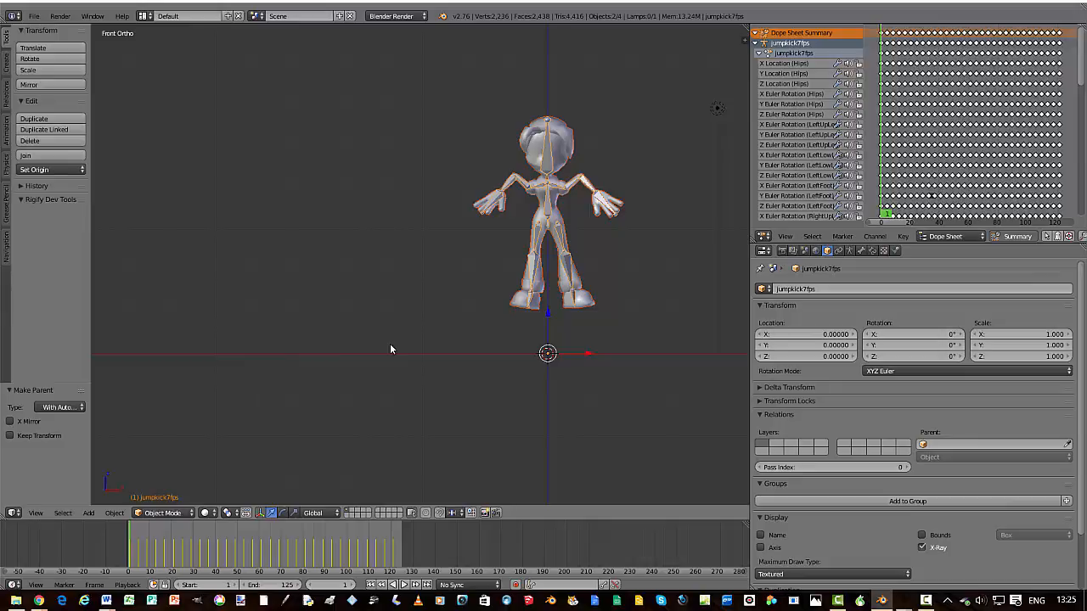
pyautogui.moveTo(391, 346)
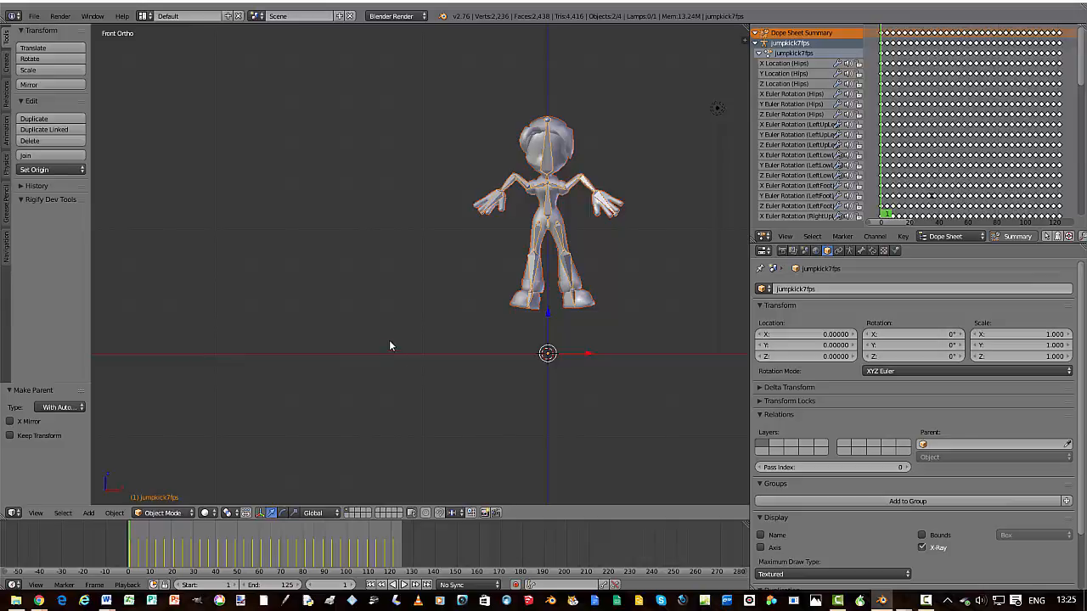
pyautogui.moveTo(362, 337)
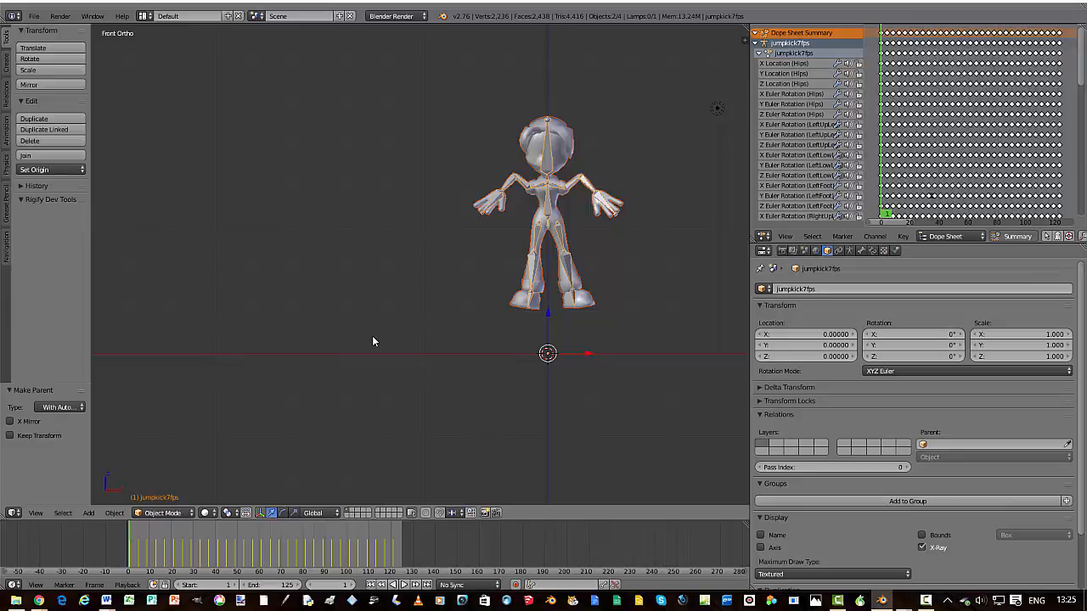
pyautogui.moveTo(566, 274)
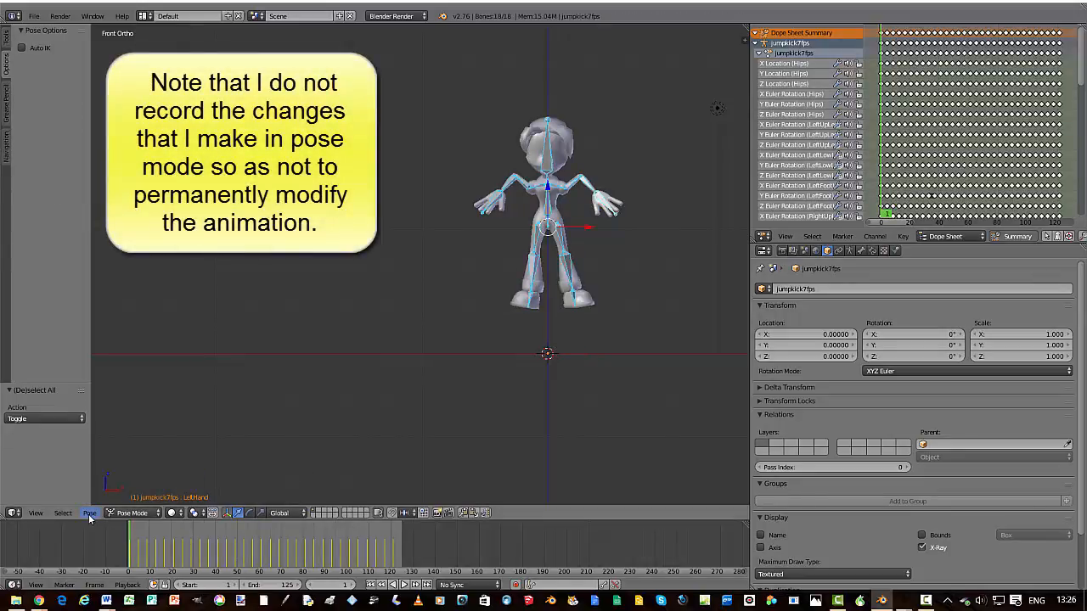
# Clear all bone locations and rotations, then rotate the left upper arm down to her side.
pyautogui.click(89, 513)
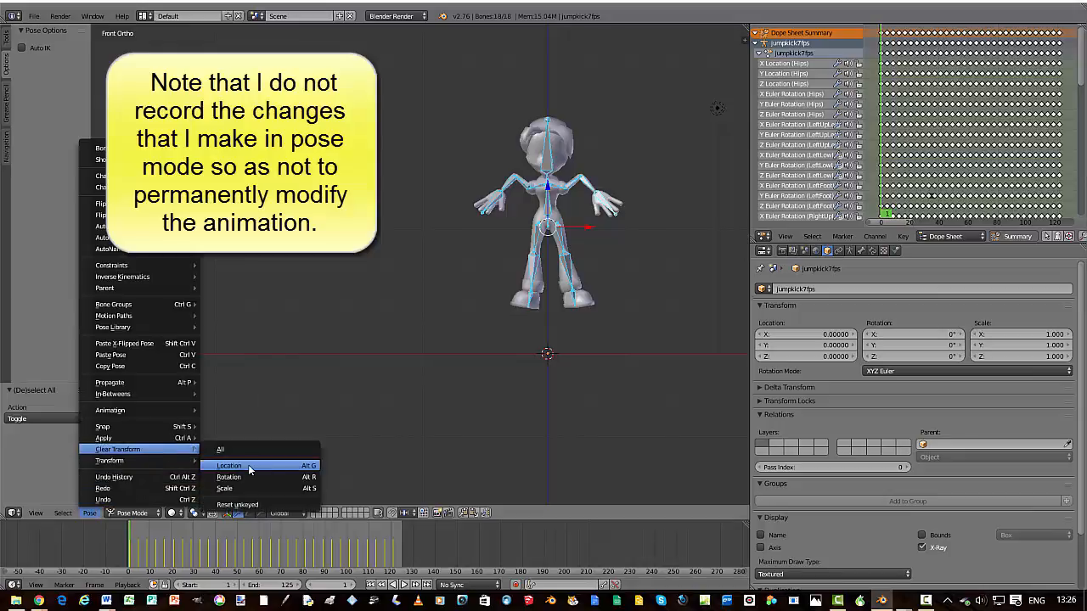
pyautogui.click(229, 466)
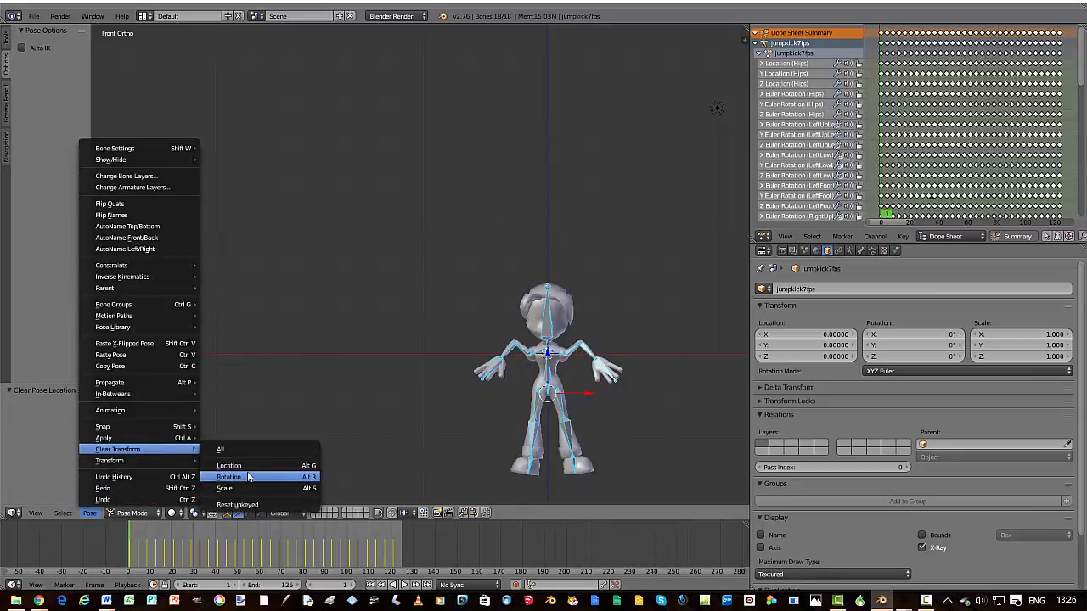
pyautogui.click(228, 477)
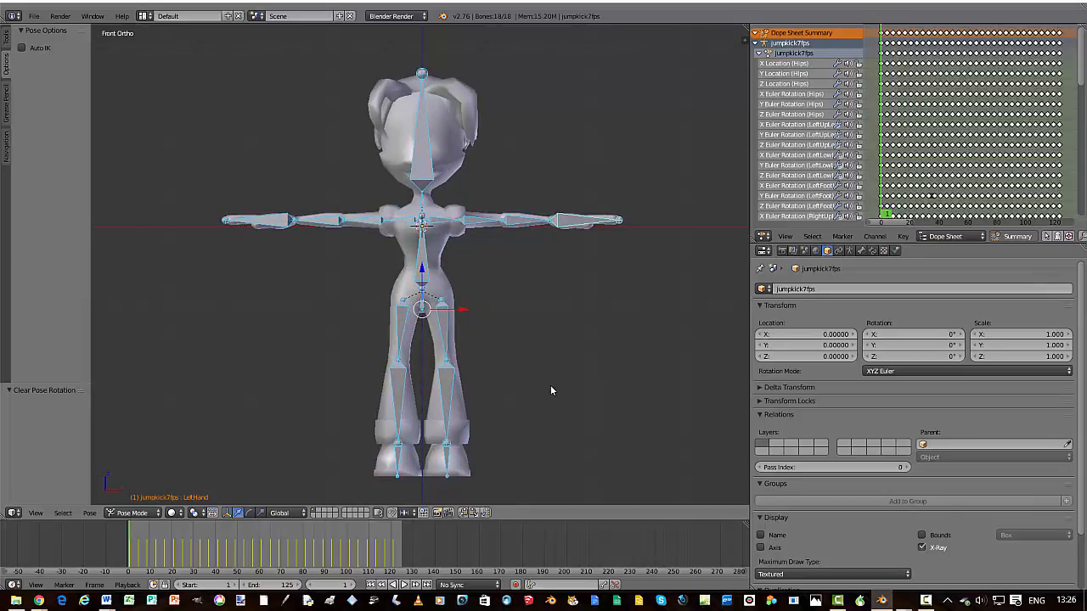
pyautogui.moveTo(481, 225)
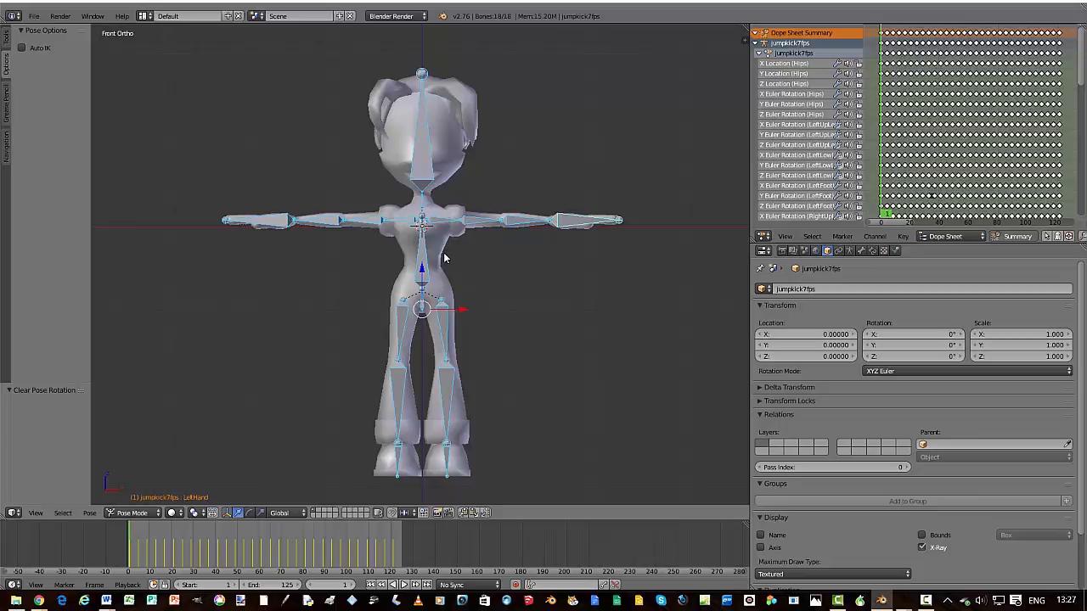
pyautogui.moveTo(442, 227)
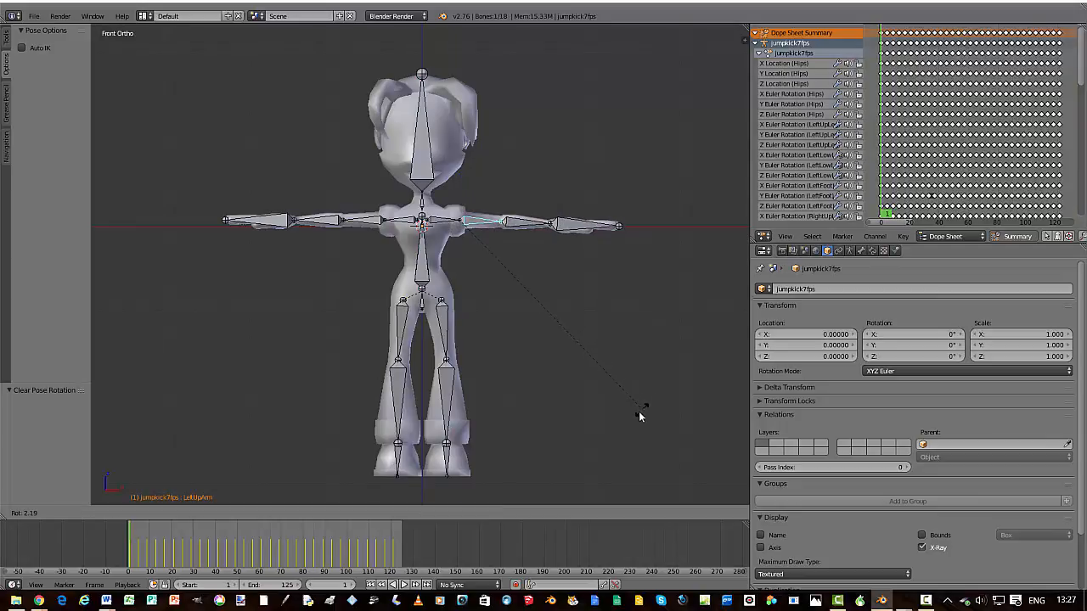
pyautogui.moveTo(641, 416); pyautogui.dragTo(268, 469)
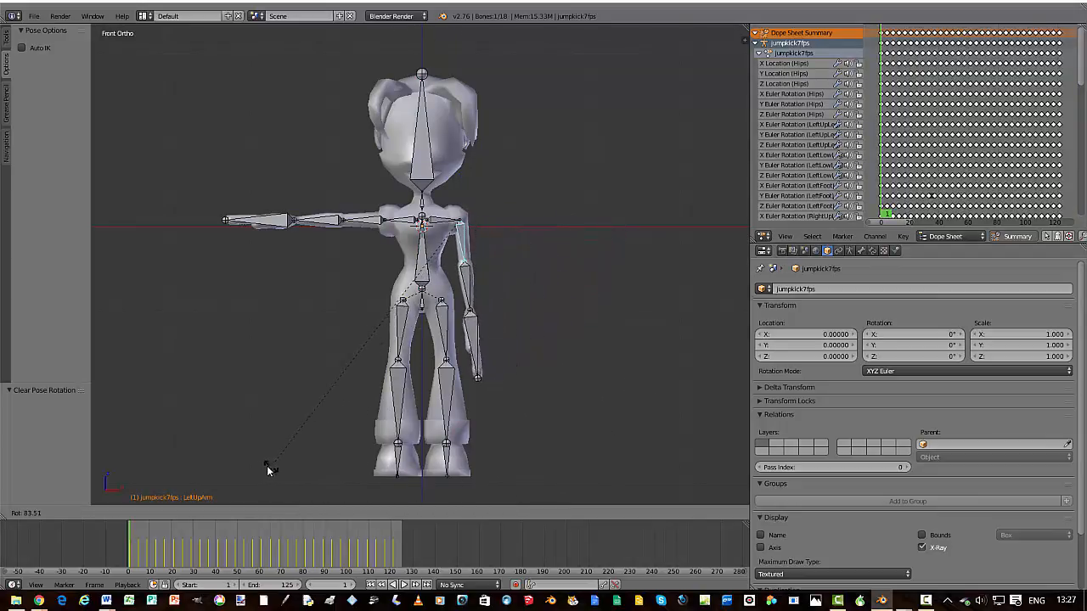
pyautogui.moveTo(268, 469); pyautogui.dragTo(259, 468)
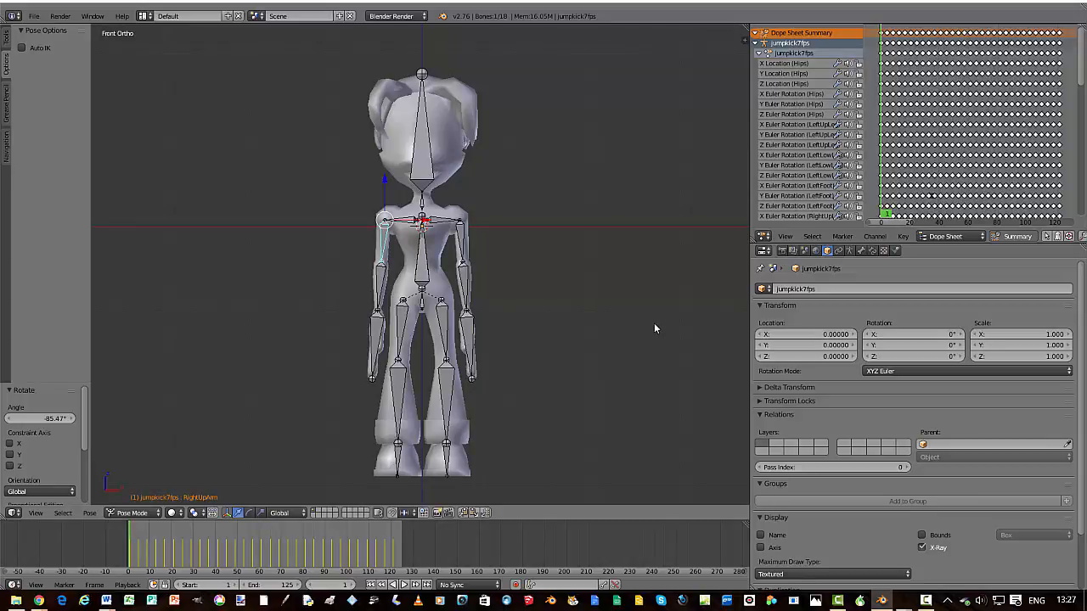
pyautogui.moveTo(469, 433)
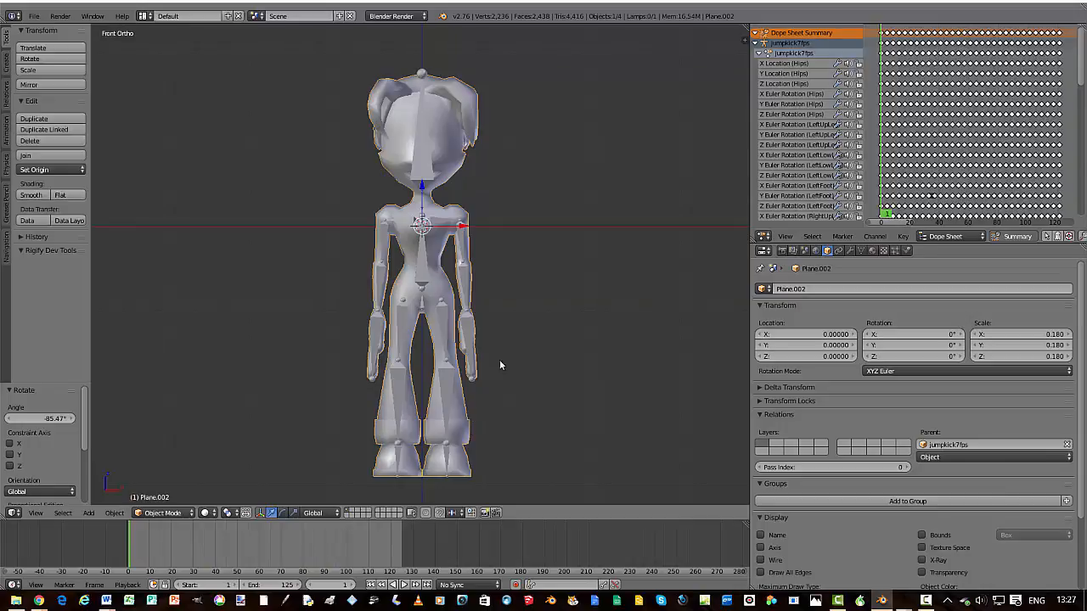
# Apply the Armature modifier on Plane.002 from the Modifiers tab.
pyautogui.click(861, 251)
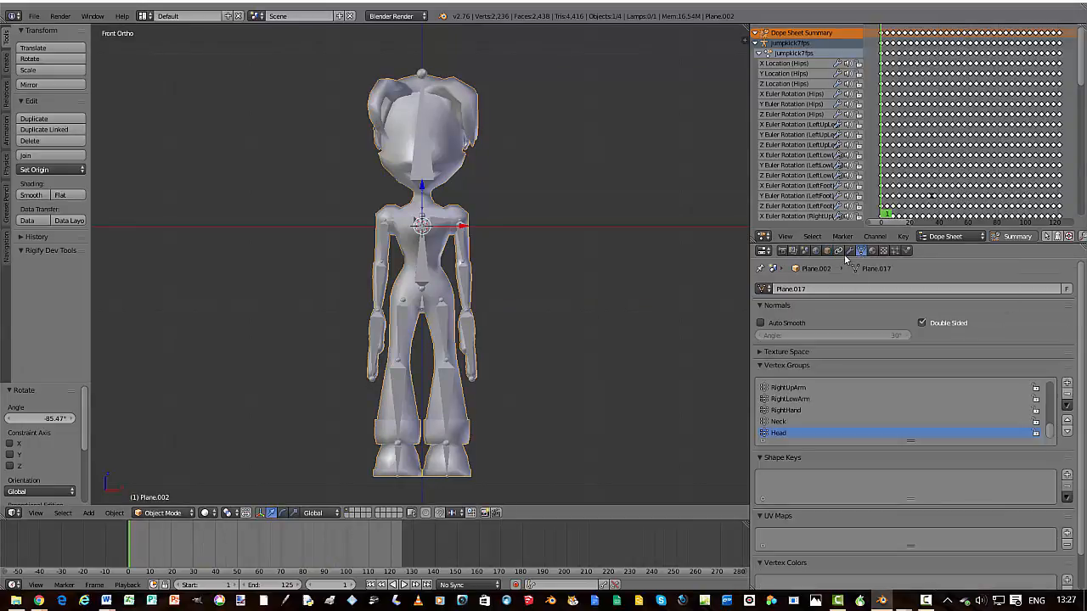
pyautogui.click(839, 250)
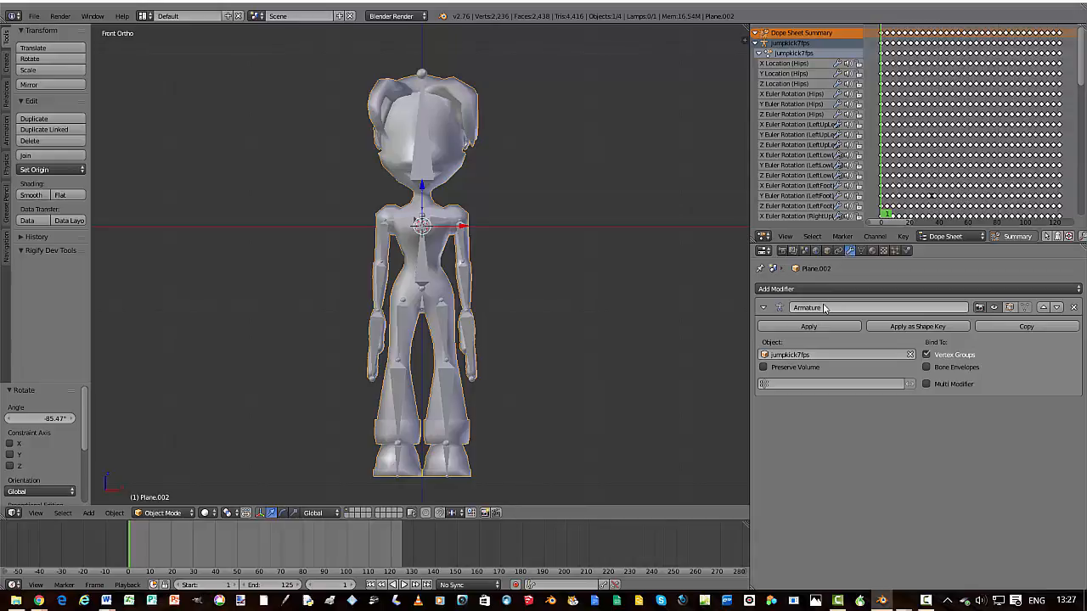
pyautogui.moveTo(823, 308)
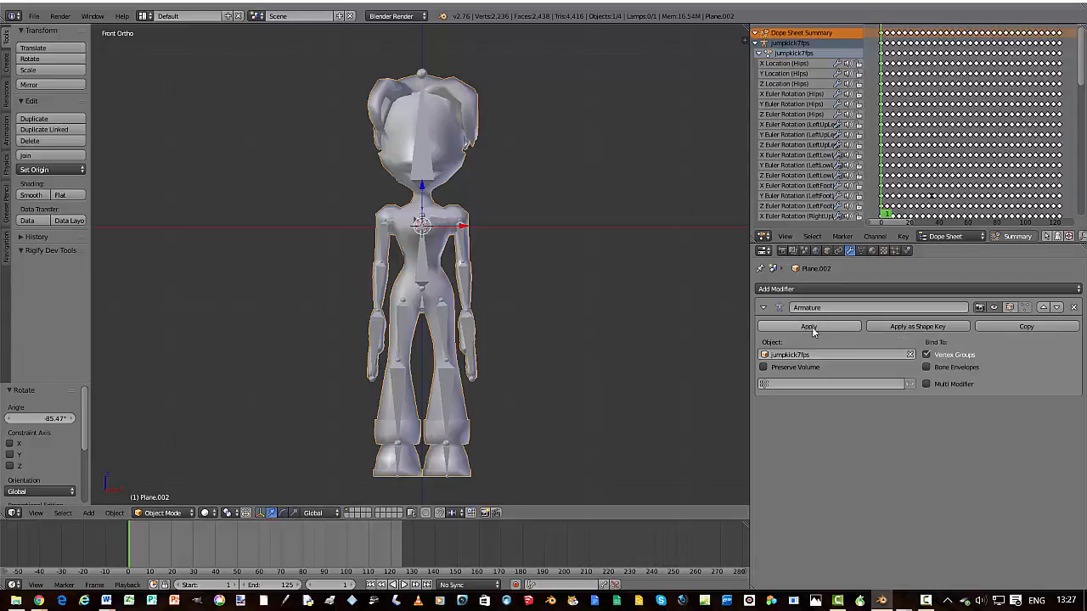
pyautogui.moveTo(810, 328)
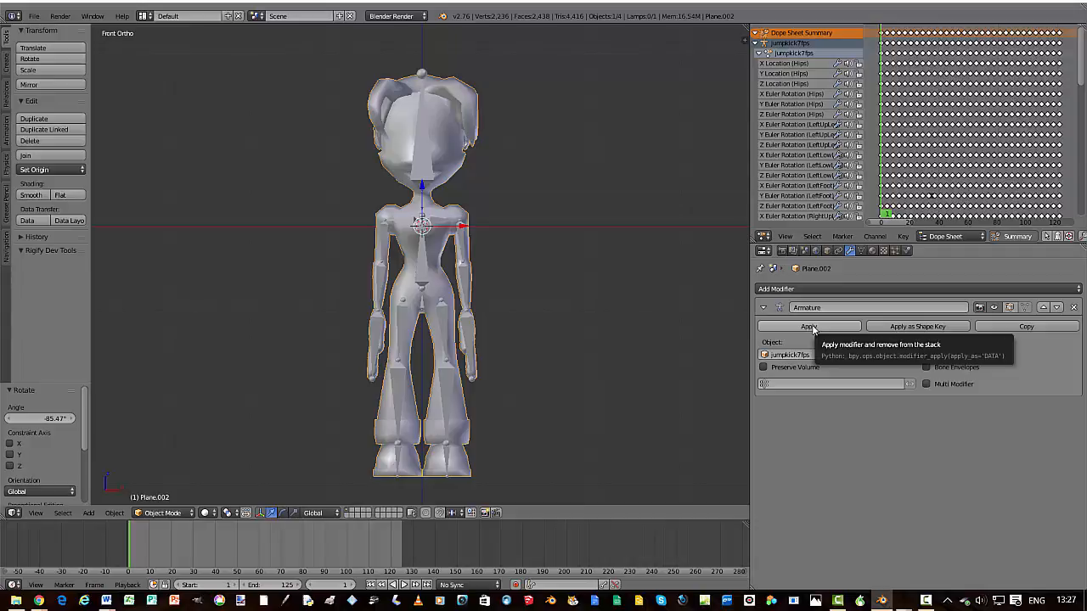
pyautogui.click(809, 326)
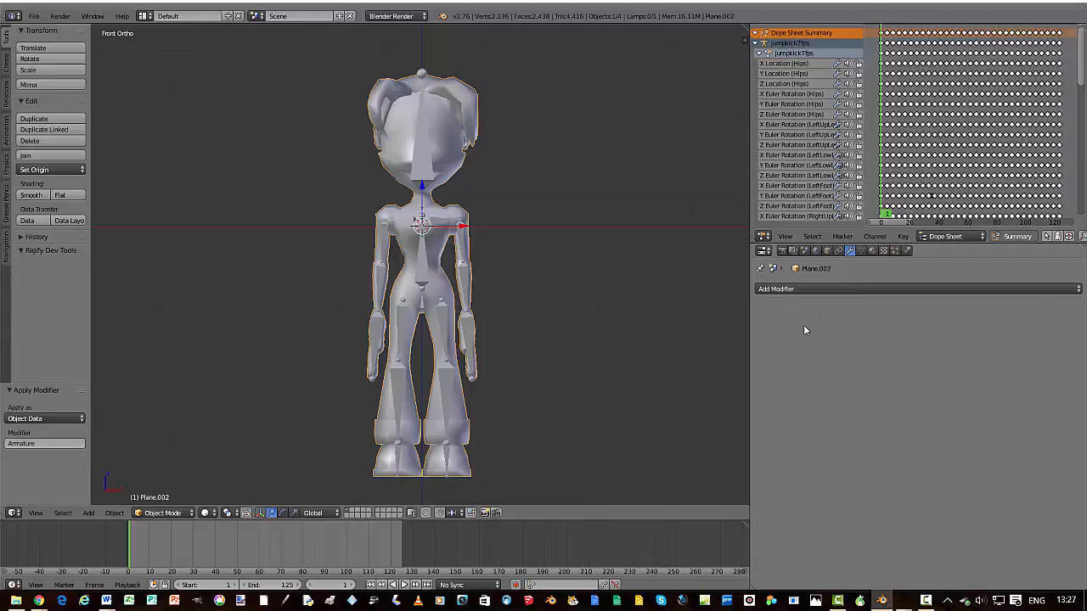
pyautogui.moveTo(618, 319)
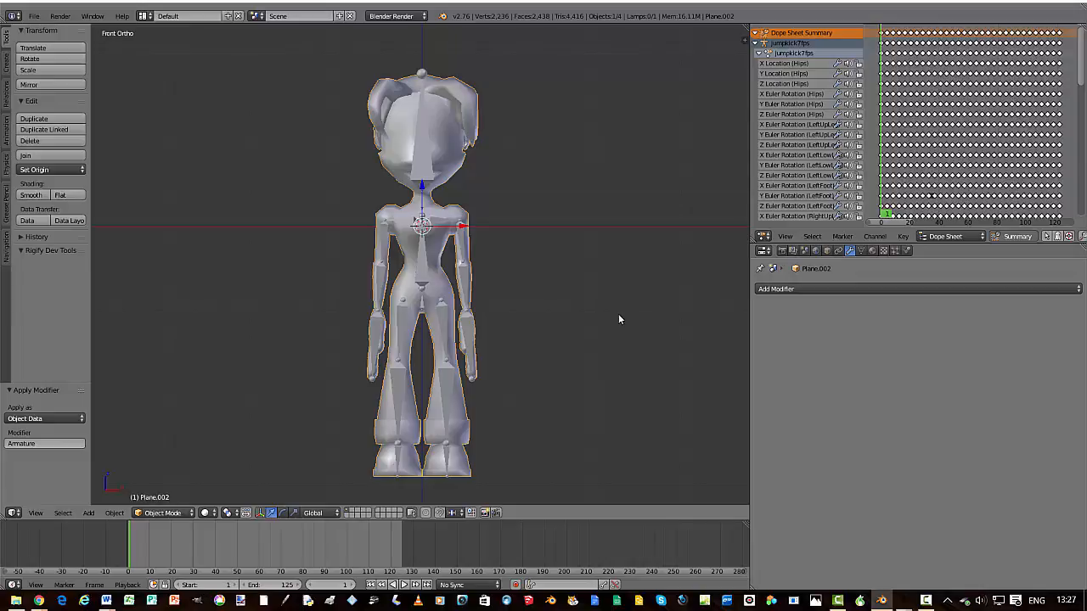
pyautogui.moveTo(622, 321)
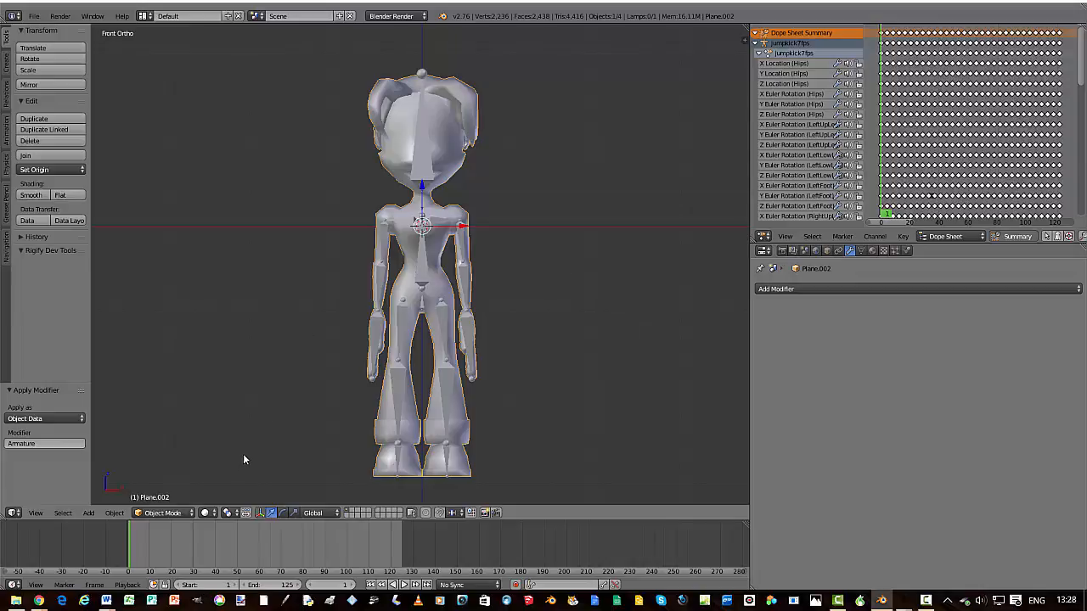
# Select the jumpkick7fps armature and switch it to Edit Mode.
pyautogui.click(161, 513)
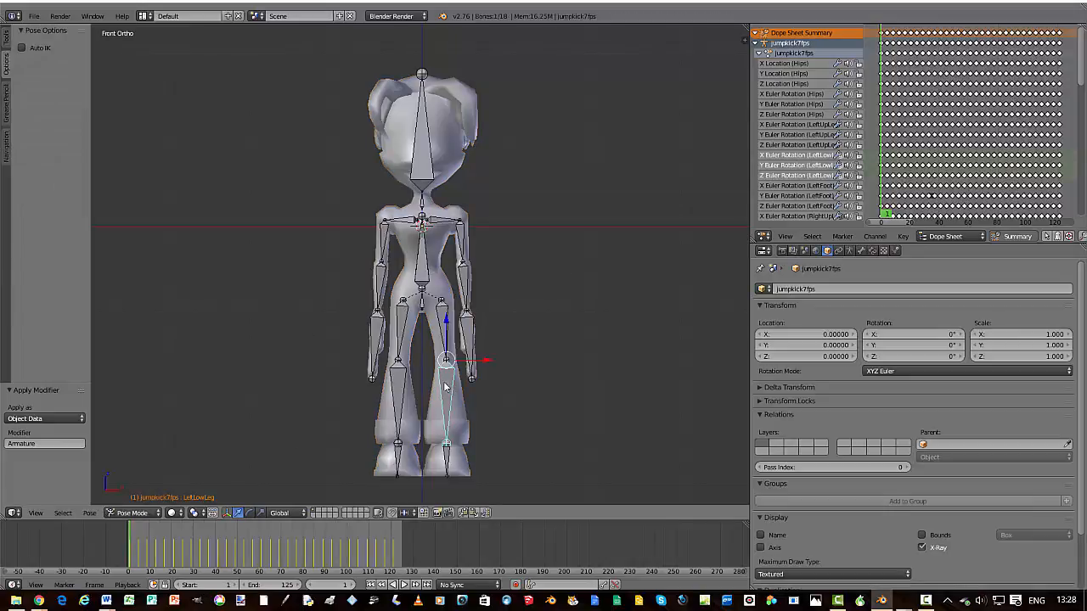
pyautogui.click(131, 513)
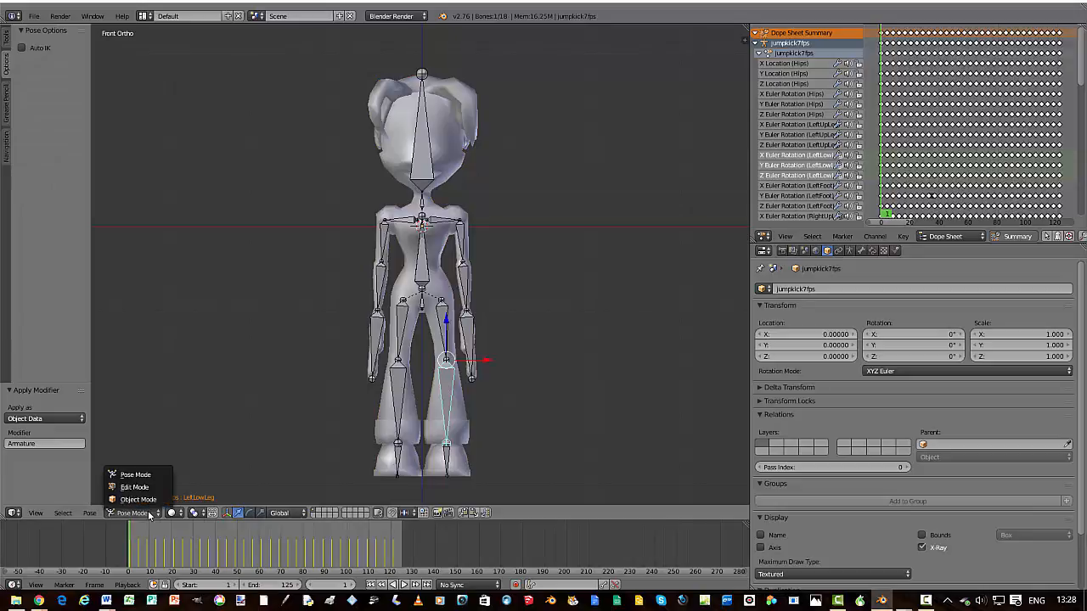
pyautogui.moveTo(134, 486)
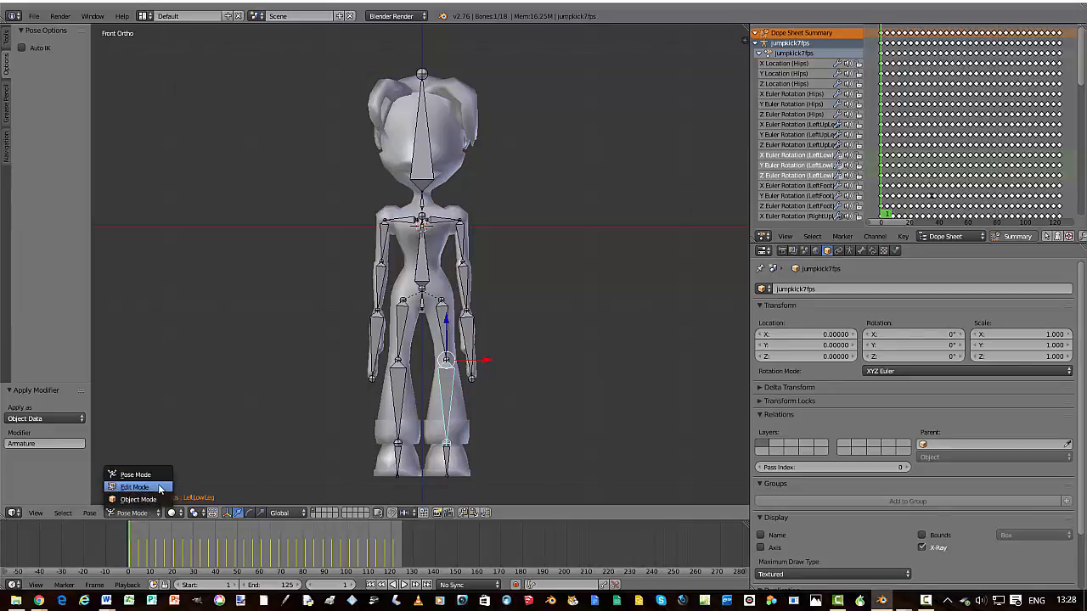
pyautogui.click(133, 487)
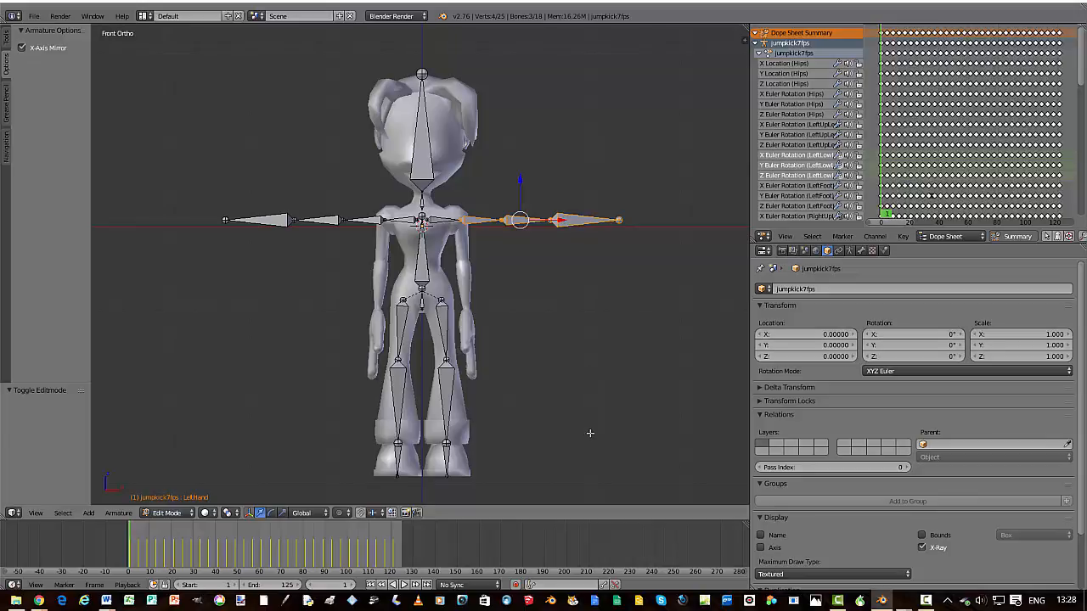
pyautogui.moveTo(601, 415)
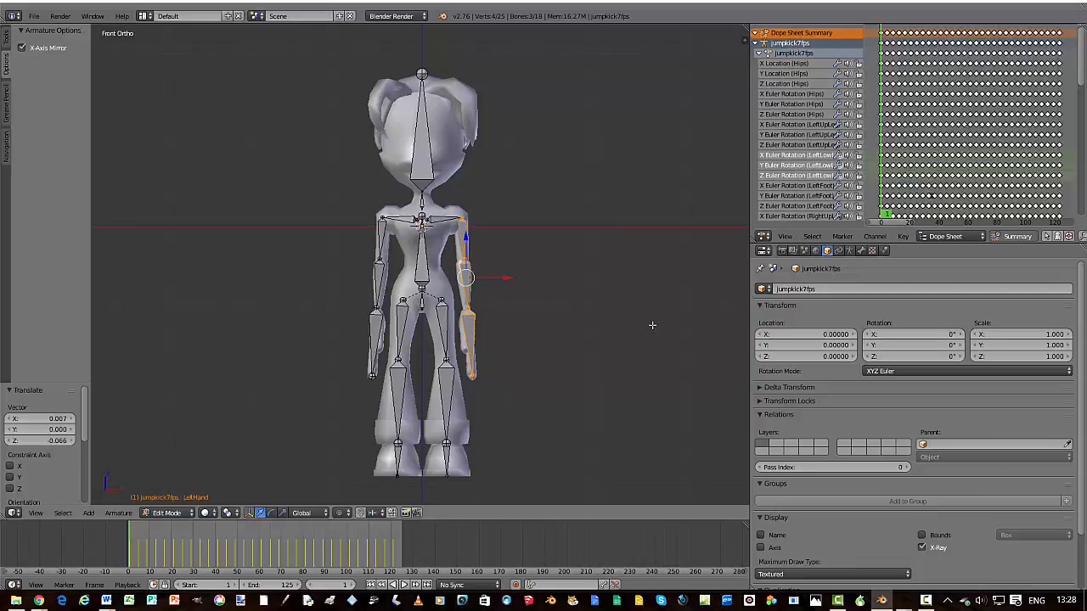
pyautogui.moveTo(213, 393)
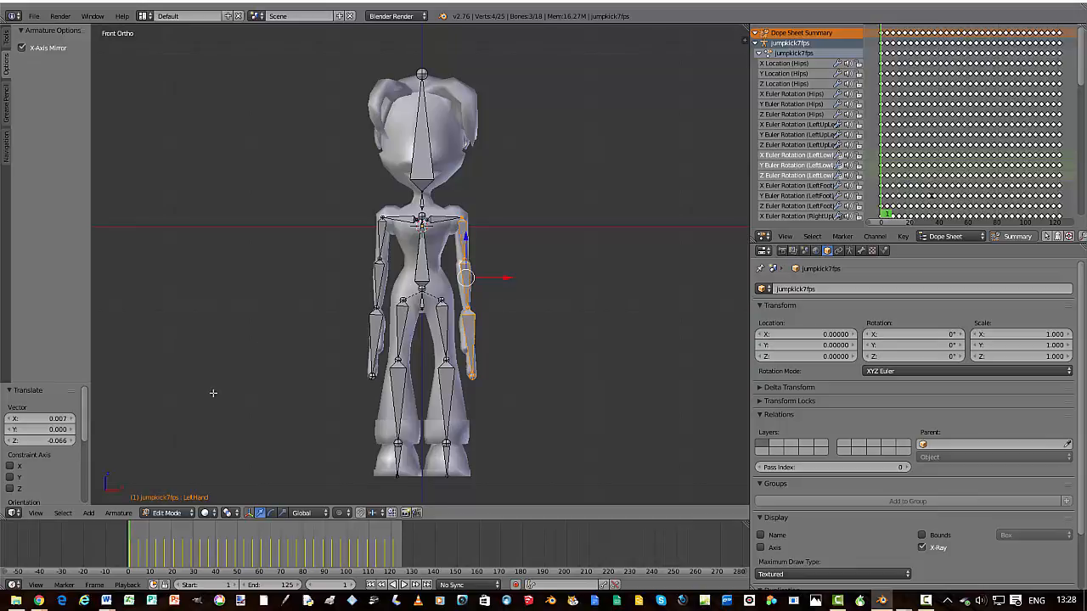
# In Pose Mode, select all bones and clear their rotation, then return to Edit Mode.
pyautogui.click(168, 513)
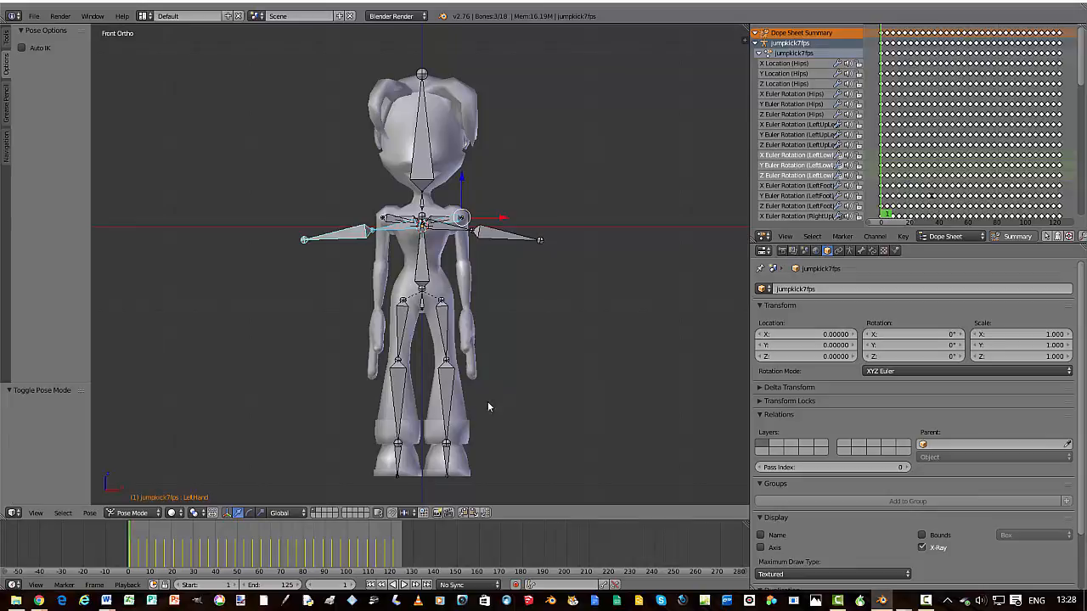
pyautogui.moveTo(563, 390)
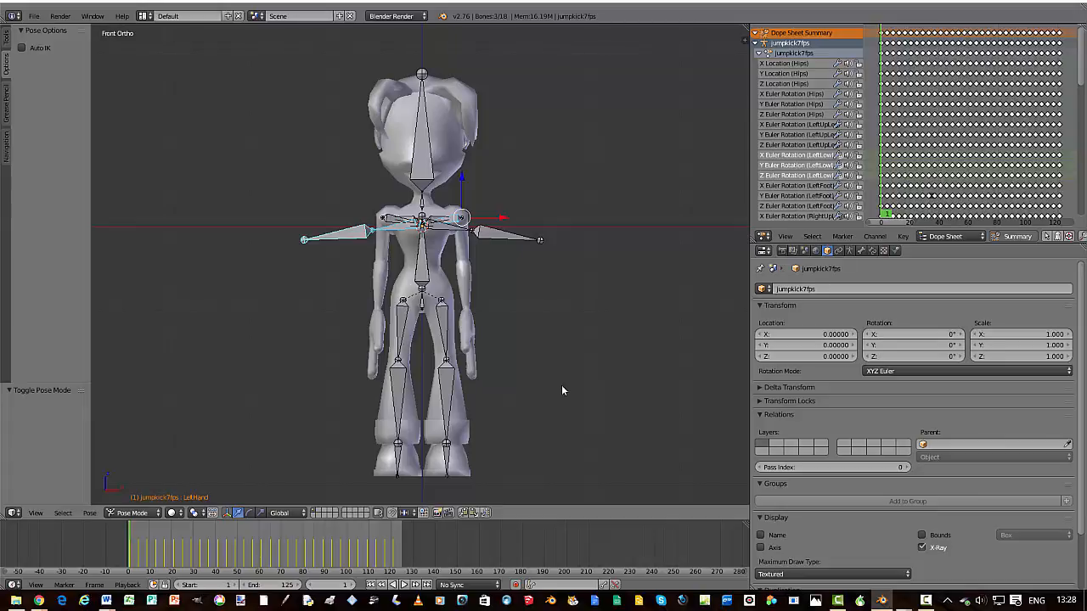
pyautogui.press('A')
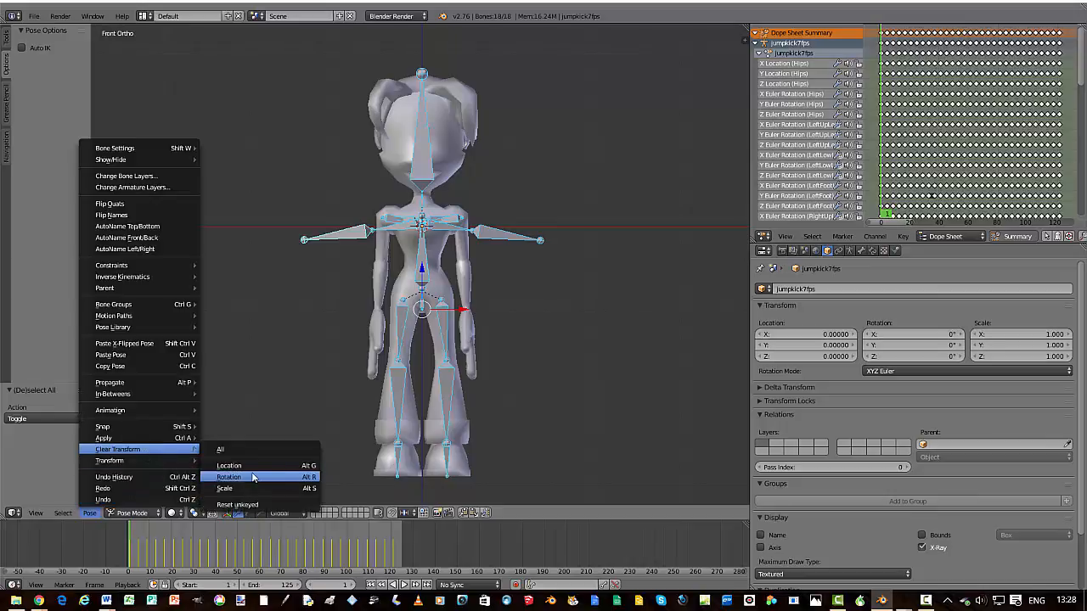
pyautogui.click(227, 477)
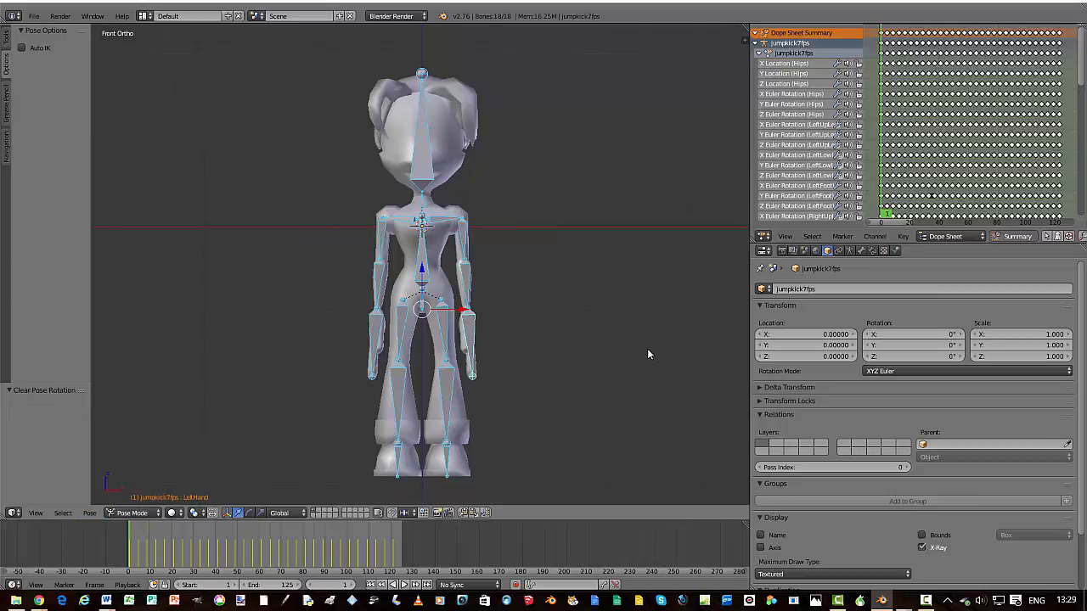
pyautogui.click(132, 513)
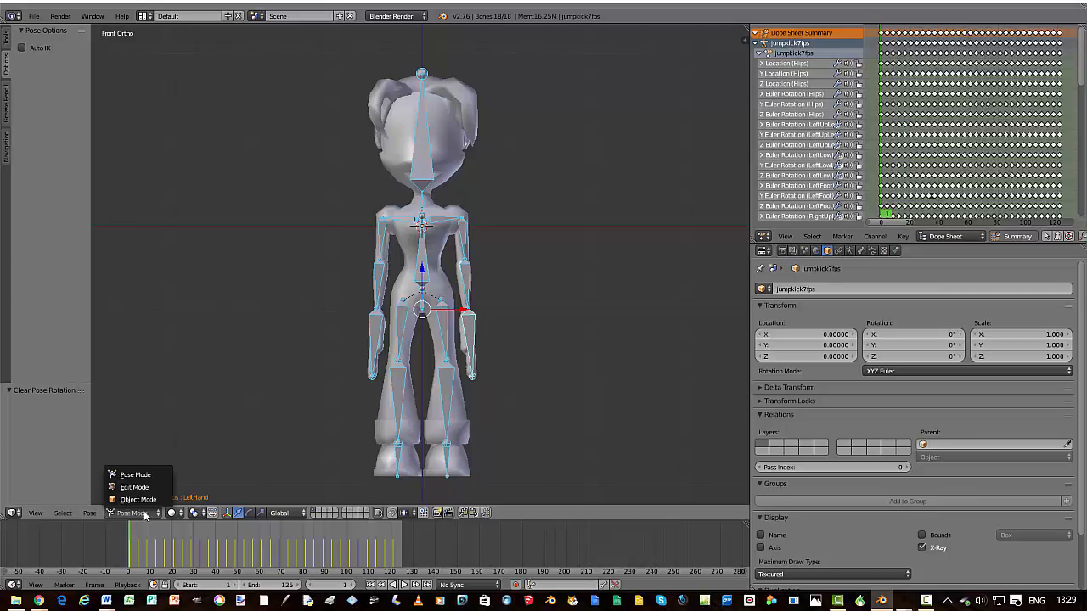
pyautogui.click(134, 487)
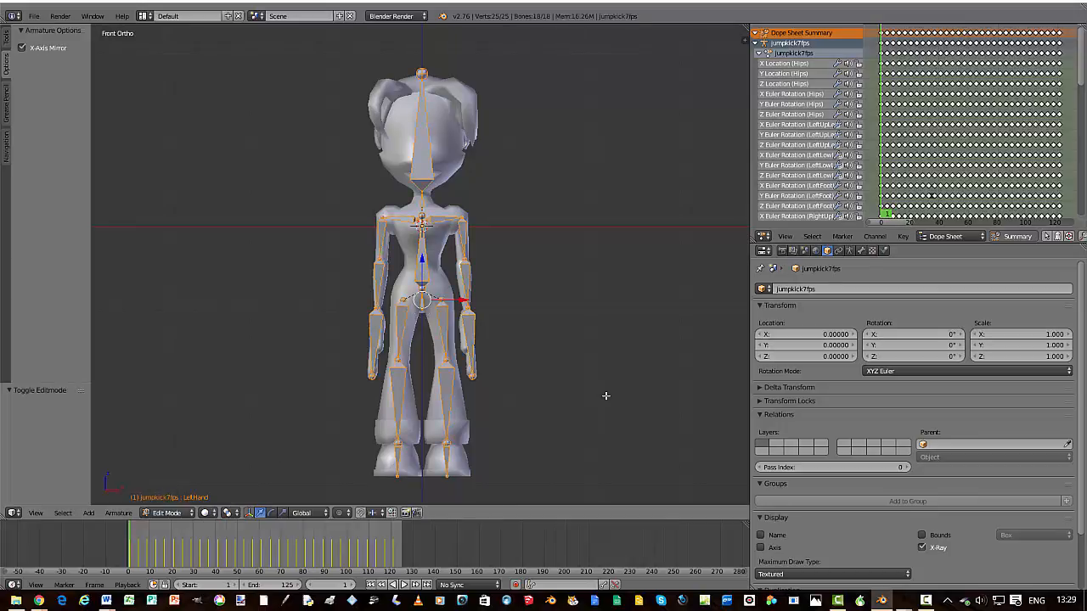
pyautogui.moveTo(609, 398)
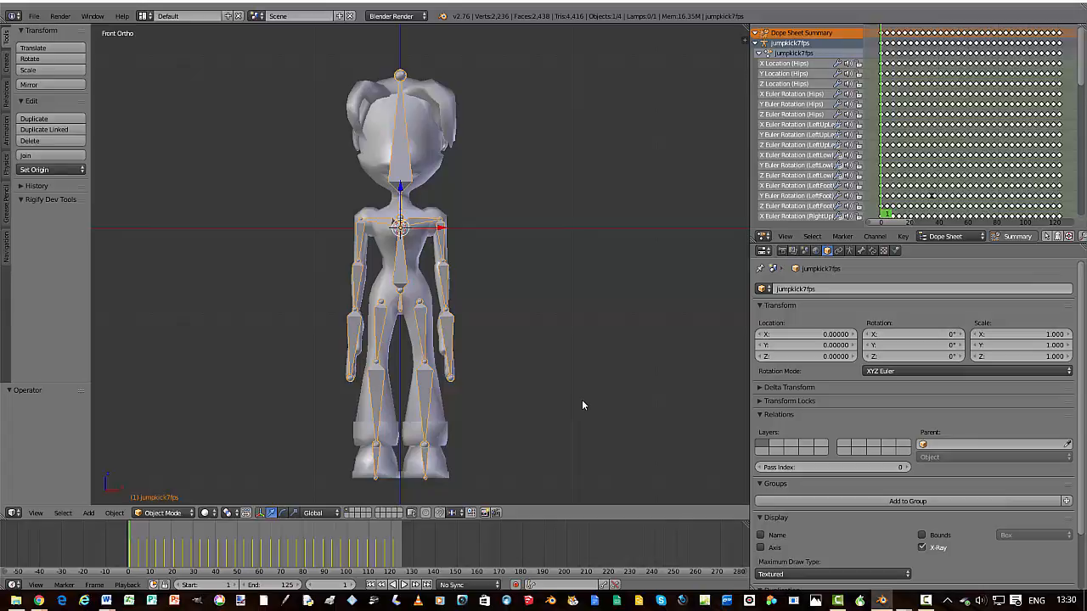
pyautogui.moveTo(436, 439)
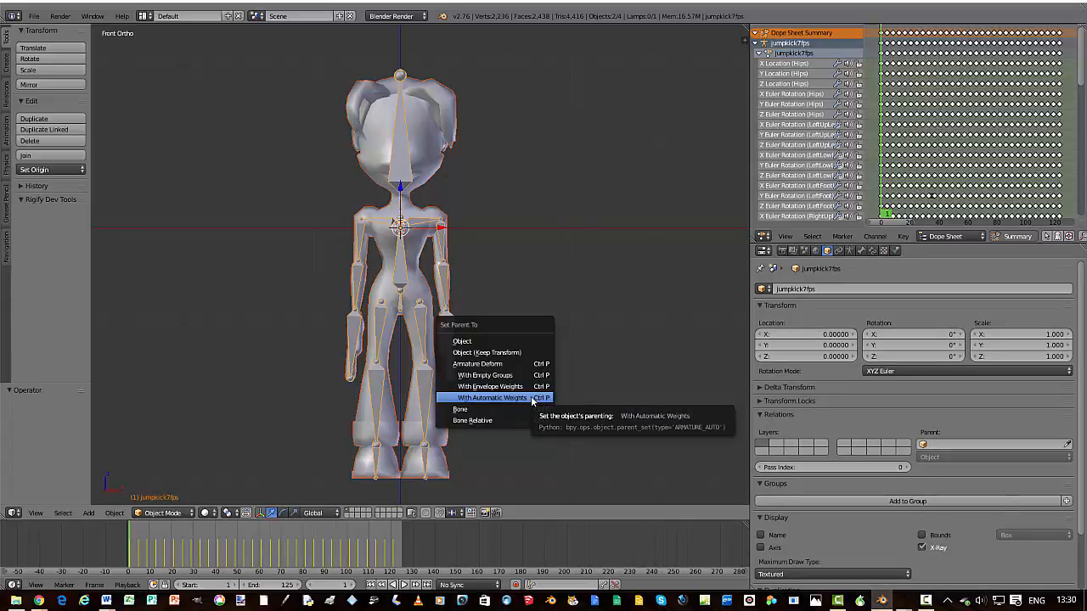
pyautogui.moveTo(519, 397)
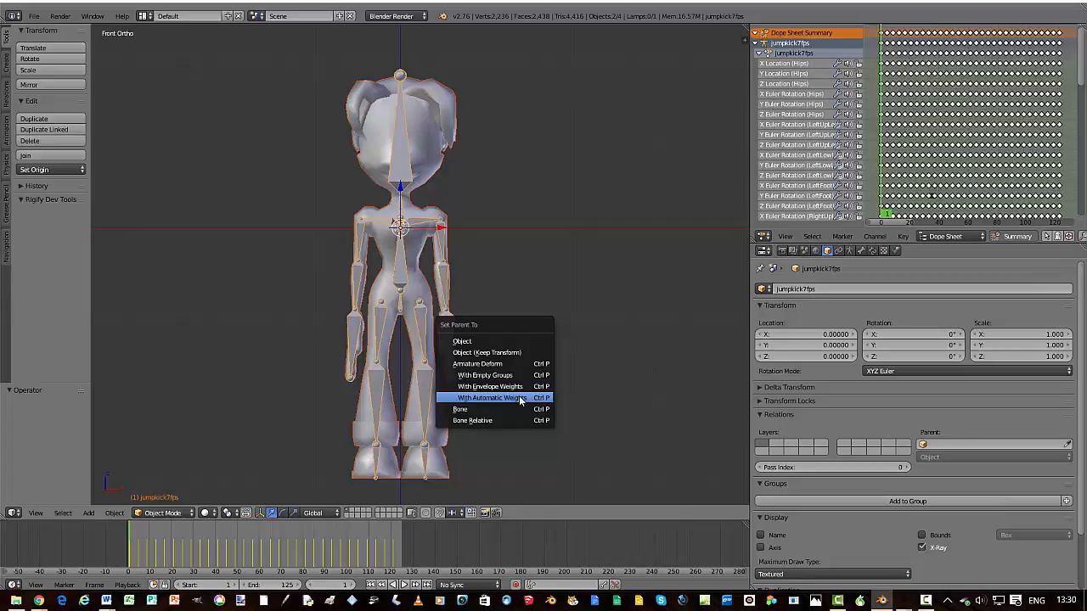
# Bind the arms-down mesh to jumpkick7fps using With Automatic Weights.
pyautogui.click(490, 397)
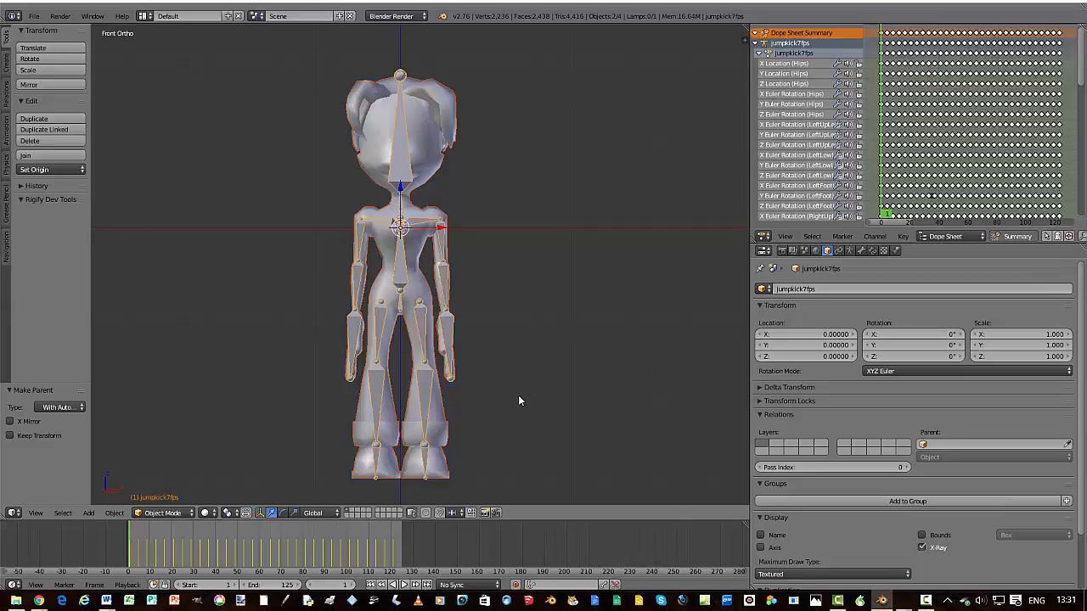
pyautogui.moveTo(580, 399)
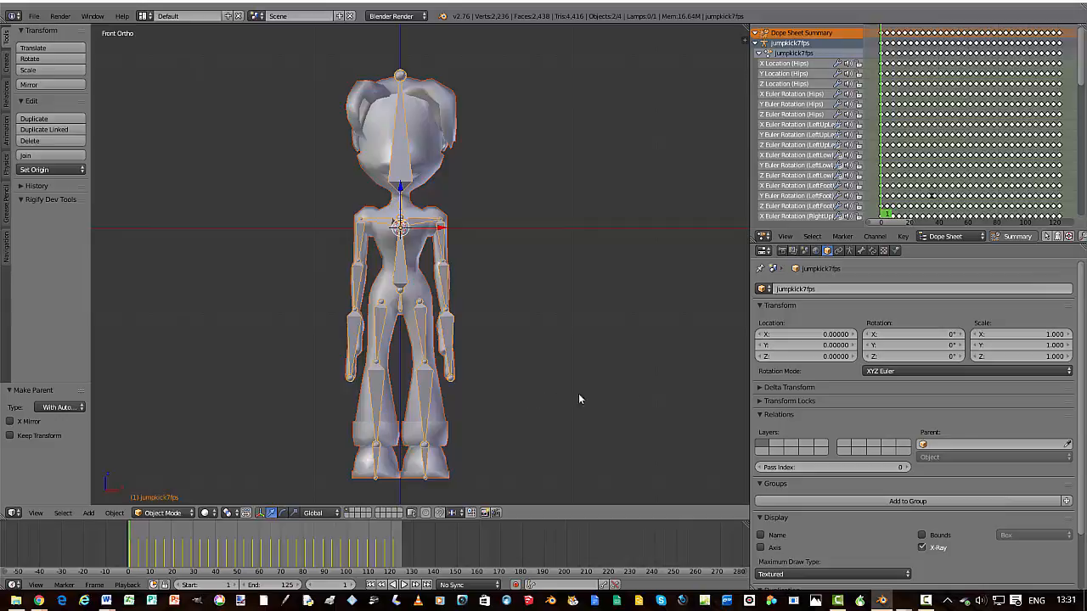
# Zoom out to inspect the posed character, then switch to front view.
pyautogui.scroll(-3)
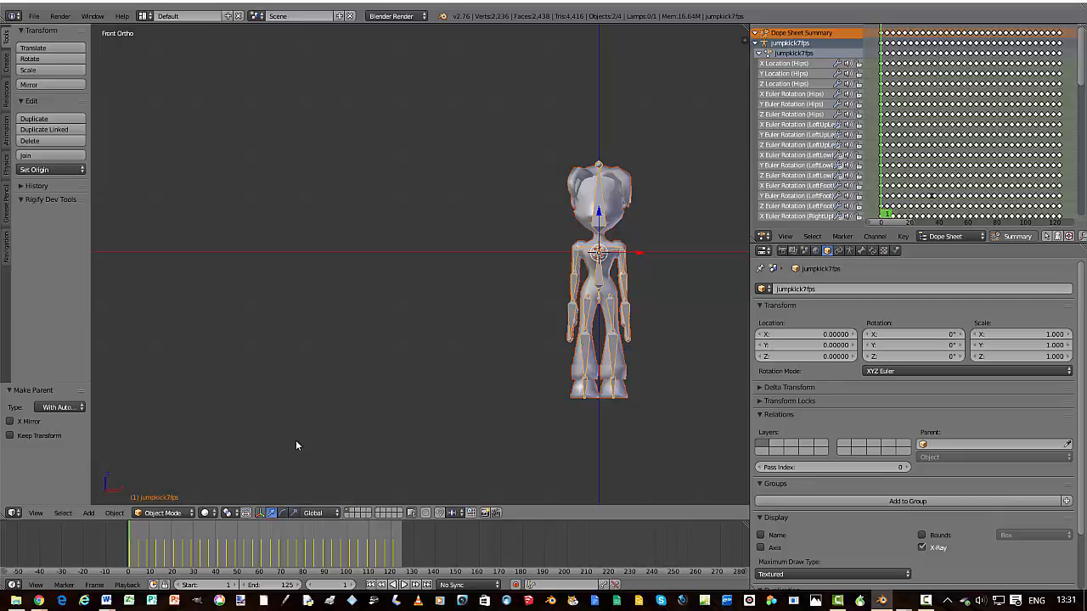
pyautogui.moveTo(292, 441)
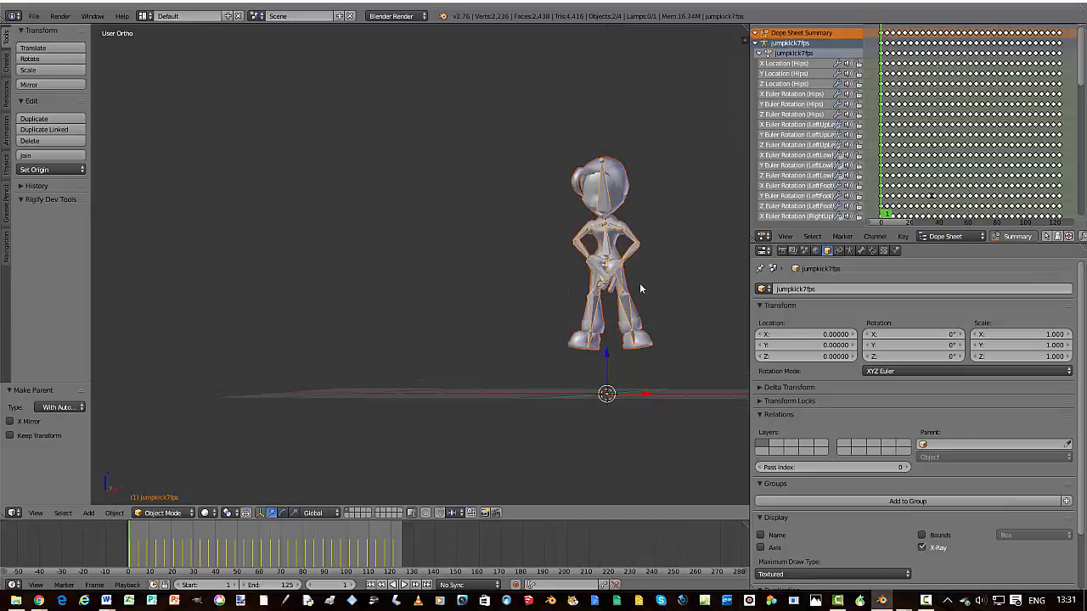
pyautogui.press('KP_1')
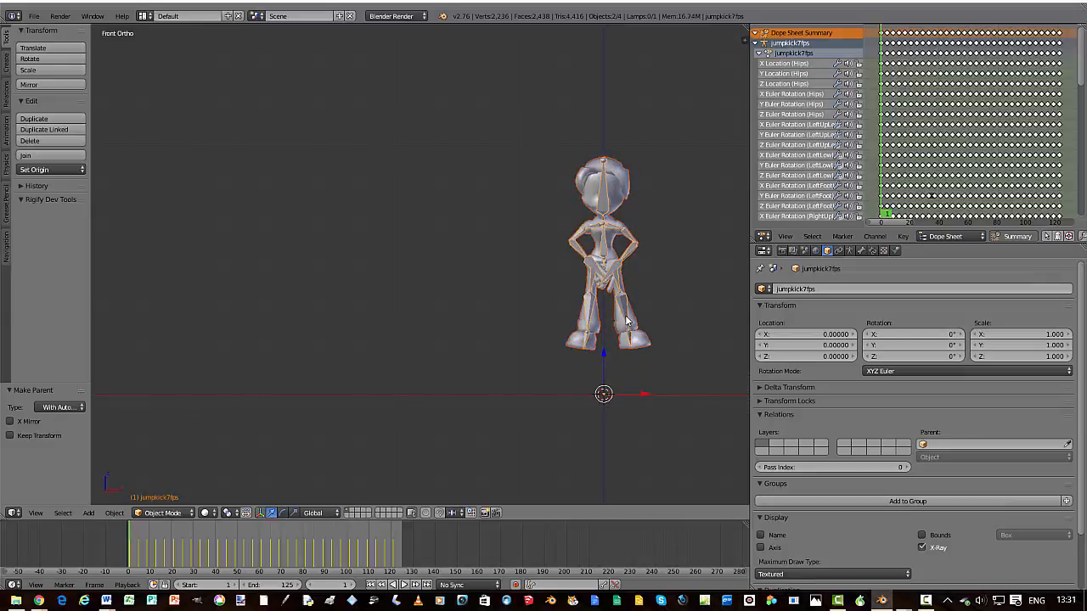